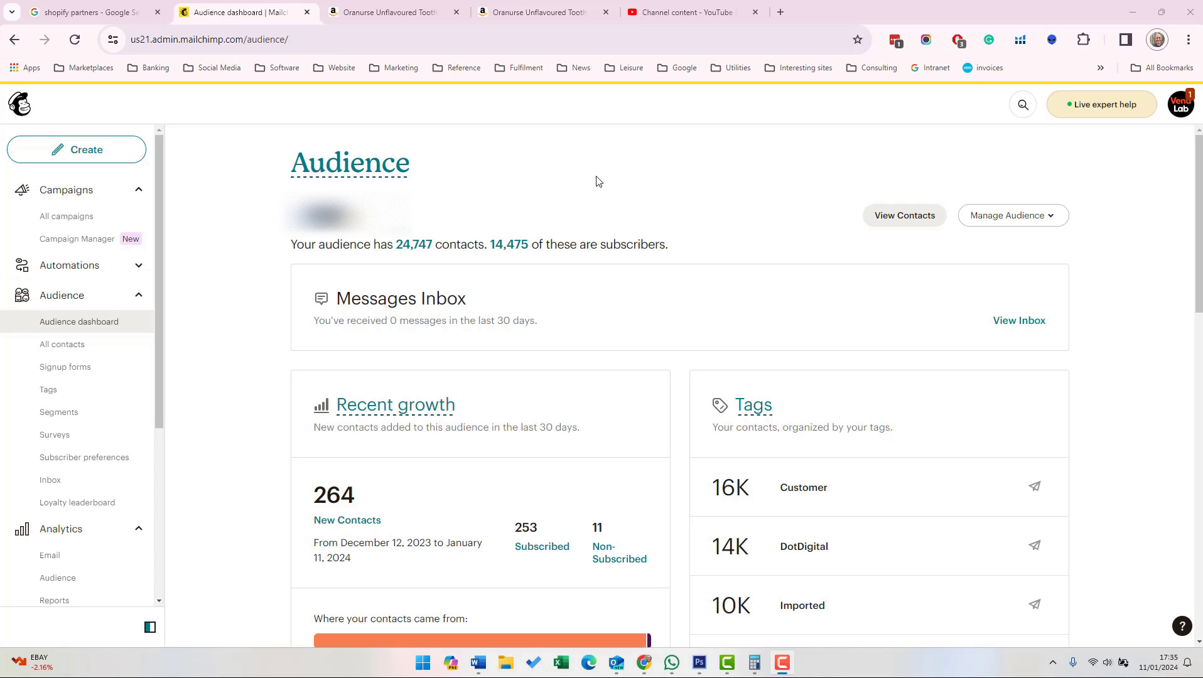
mouse_move(465, 169)
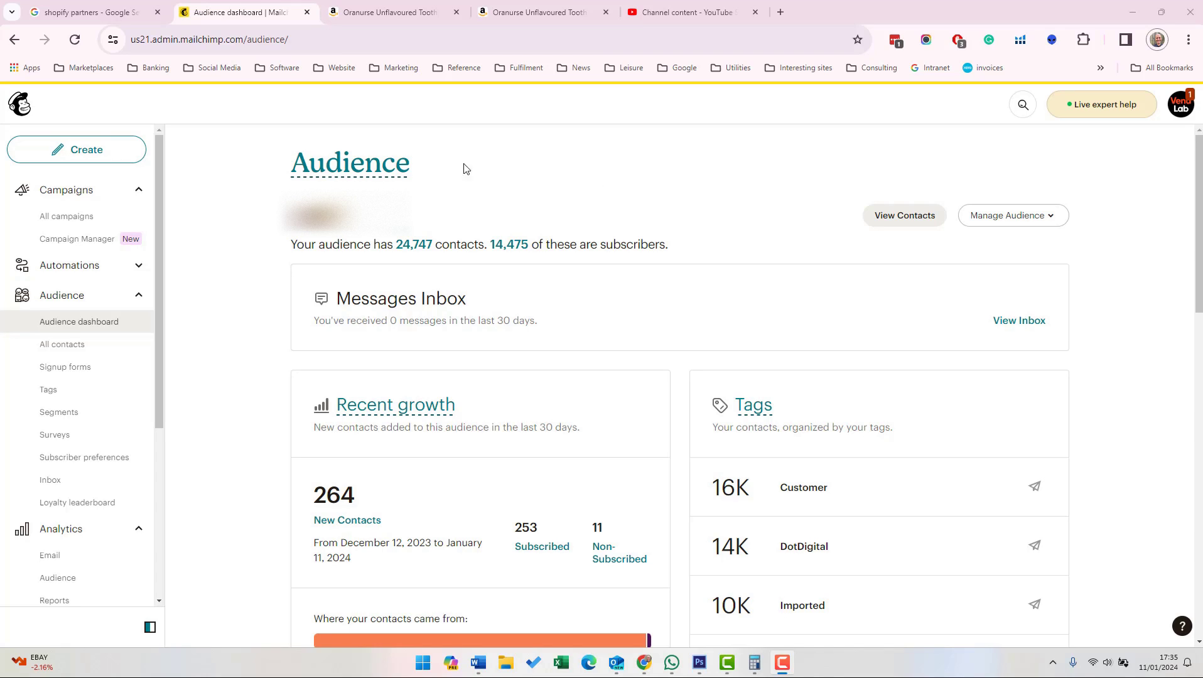
mouse_move(450, 340)
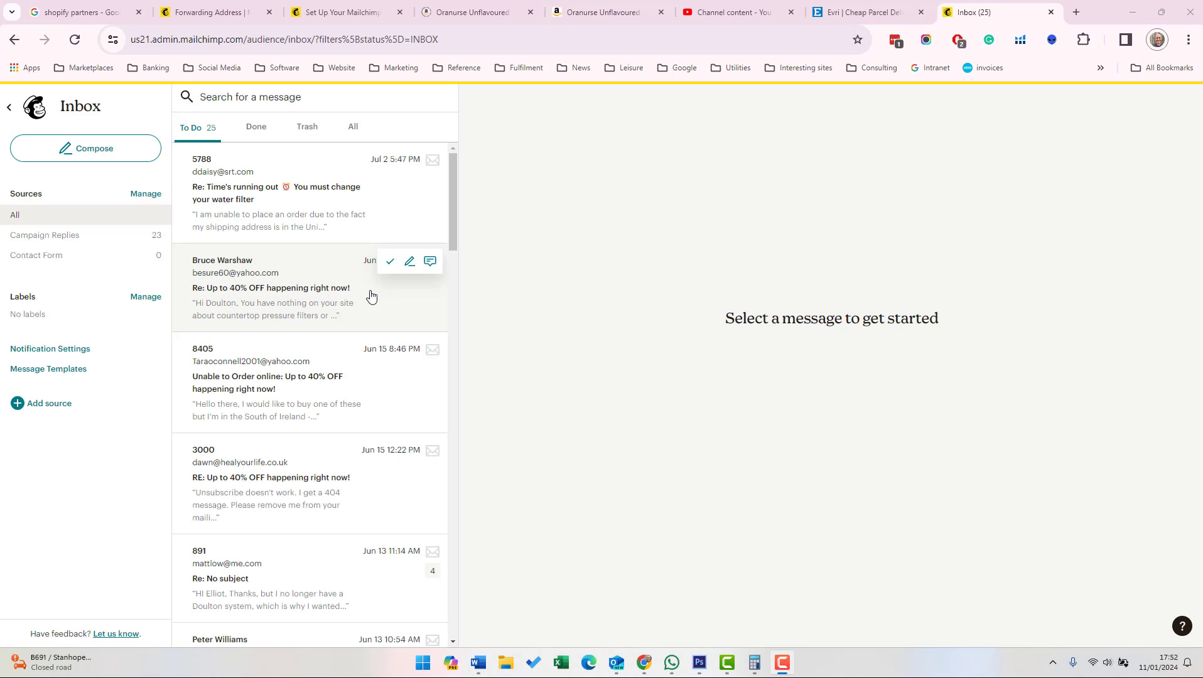
mouse_move(495, 301)
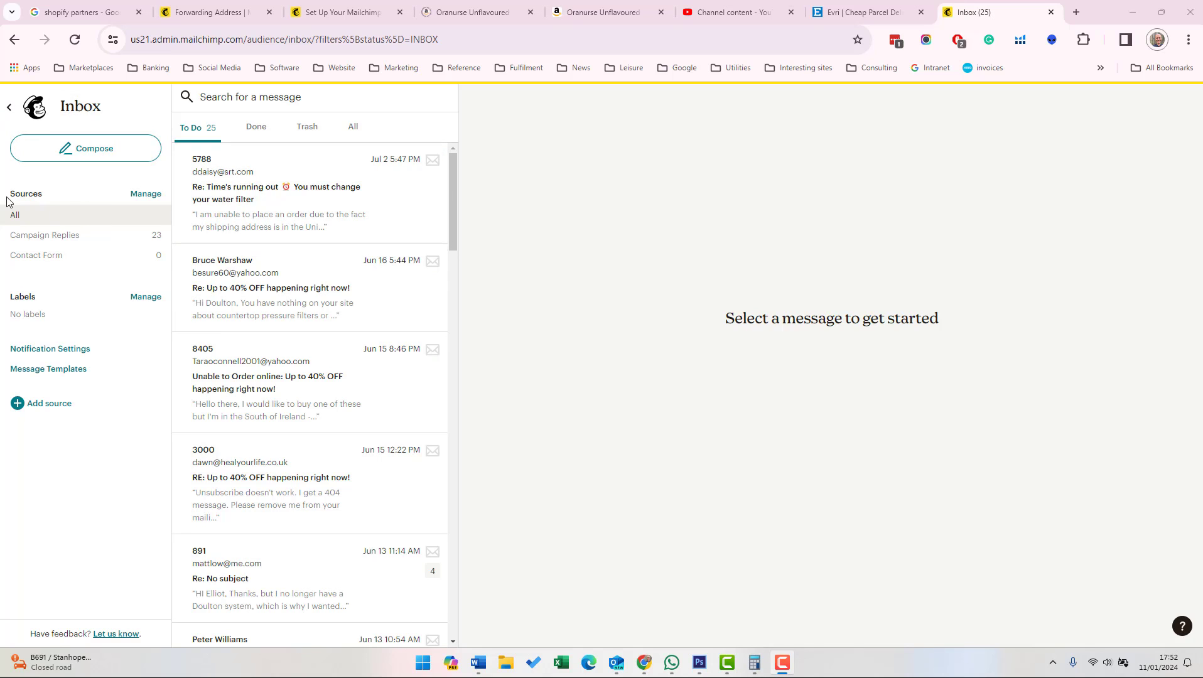
Add Campaign & Automation Replies as an Inbox source from the Manage Sources page
left_click(146, 194)
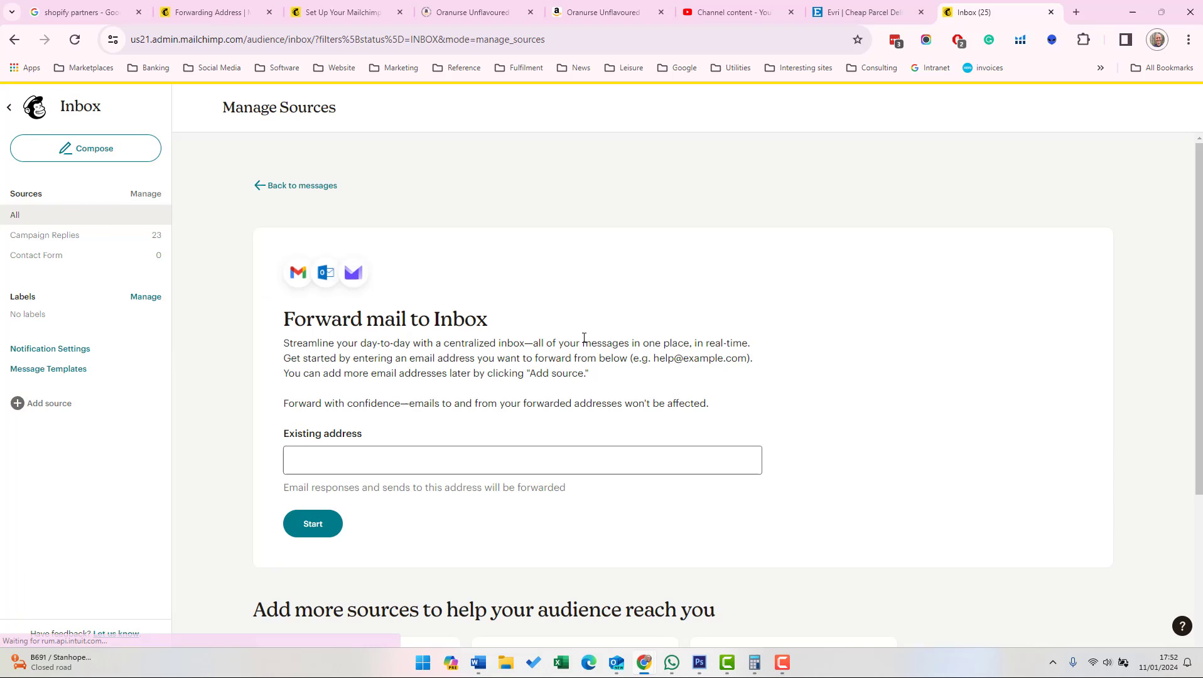
scroll("down", 3)
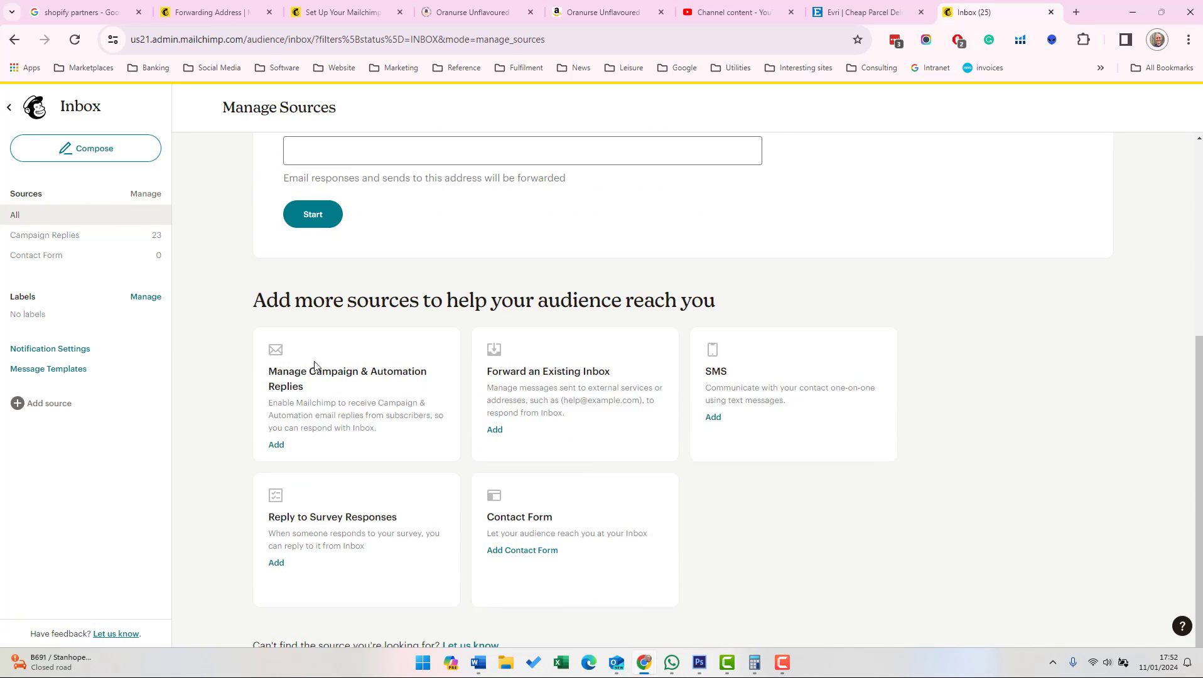
left_click(276, 445)
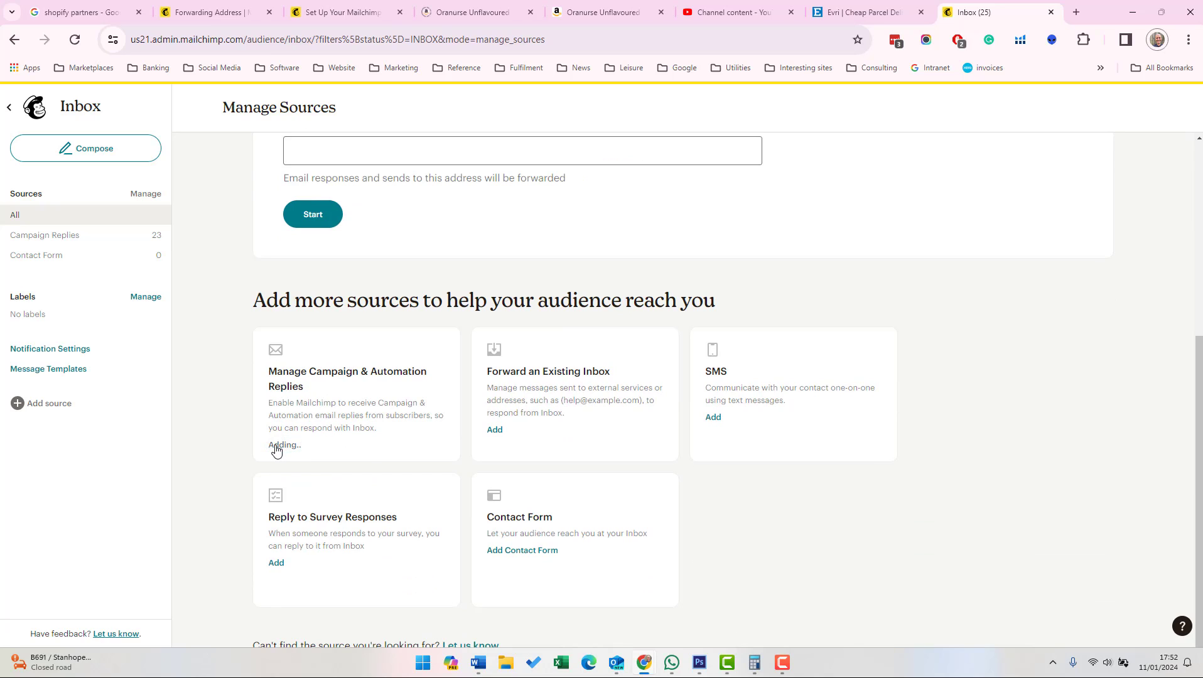
left_click(276, 446)
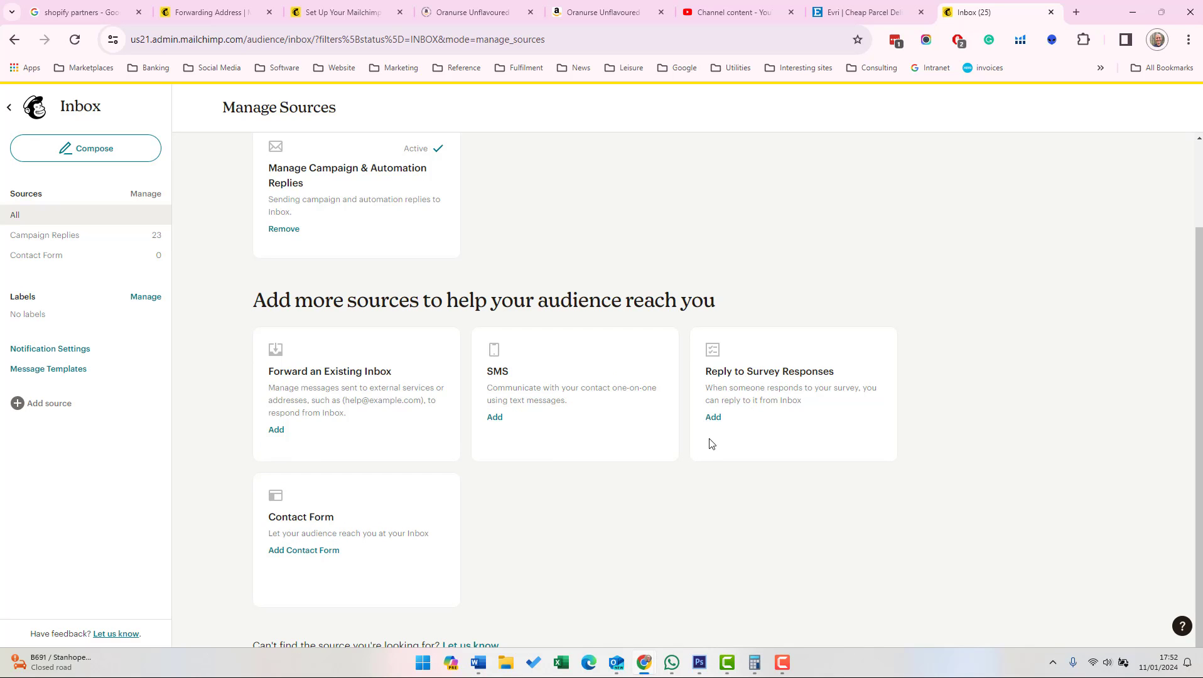
mouse_move(366, 505)
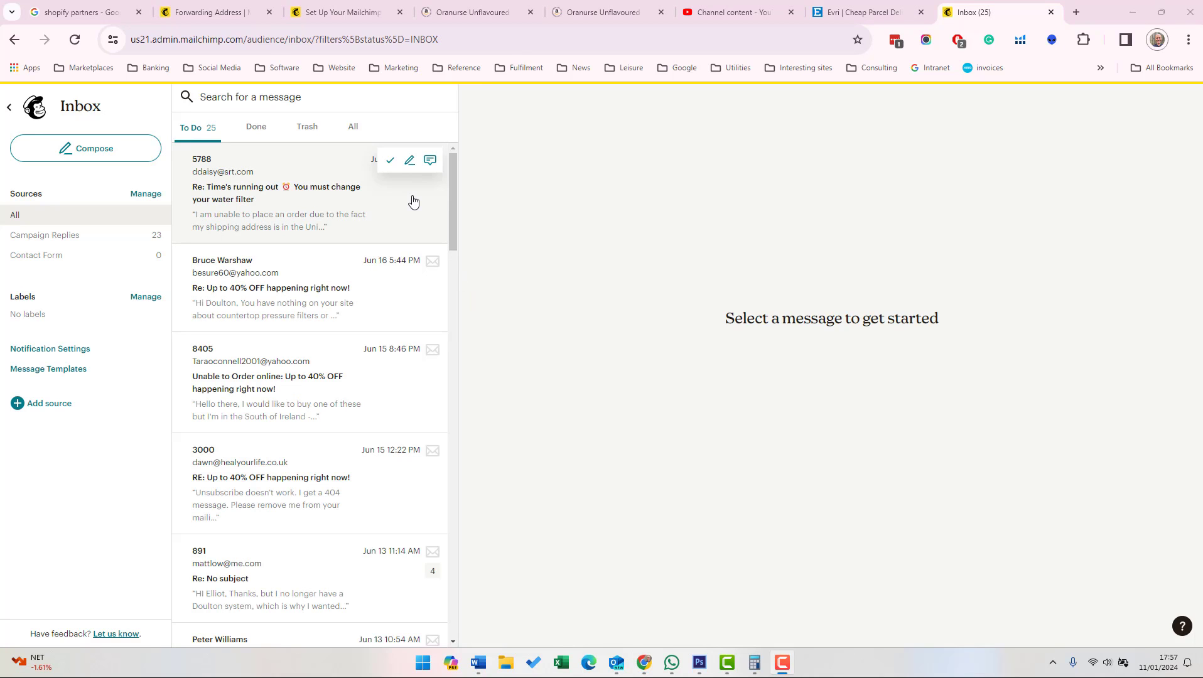
mouse_move(273, 187)
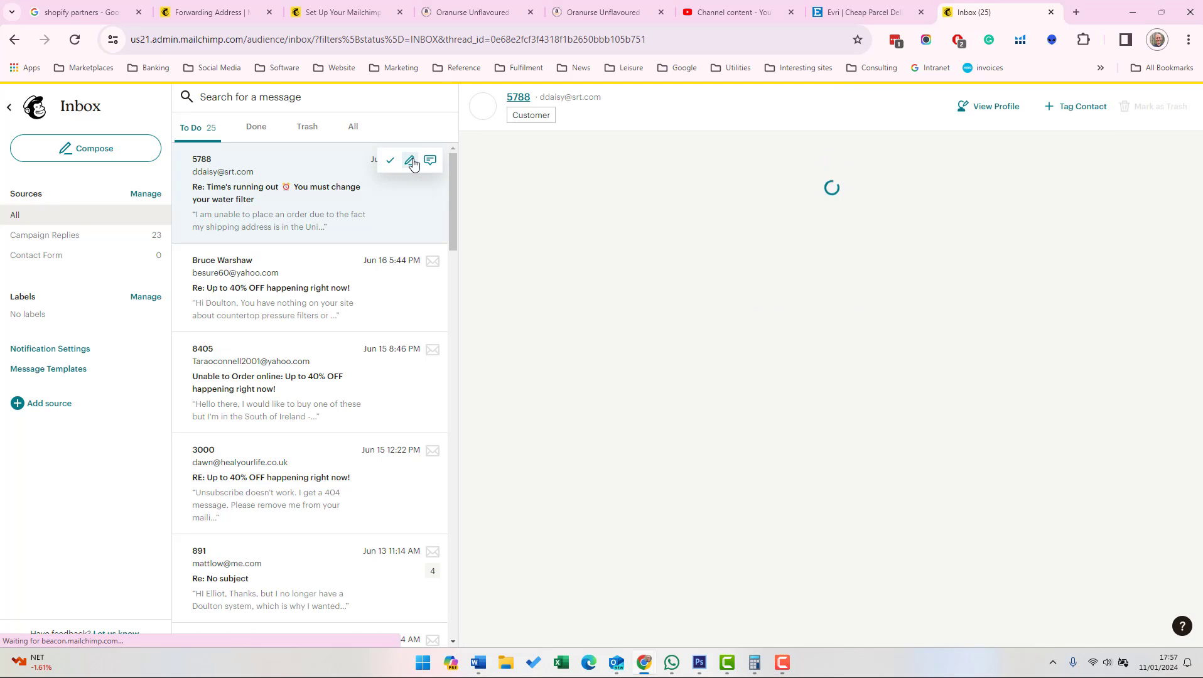
Open a reply to the 5788 water filter message and leave the opt-out footer switched off
left_click(431, 160)
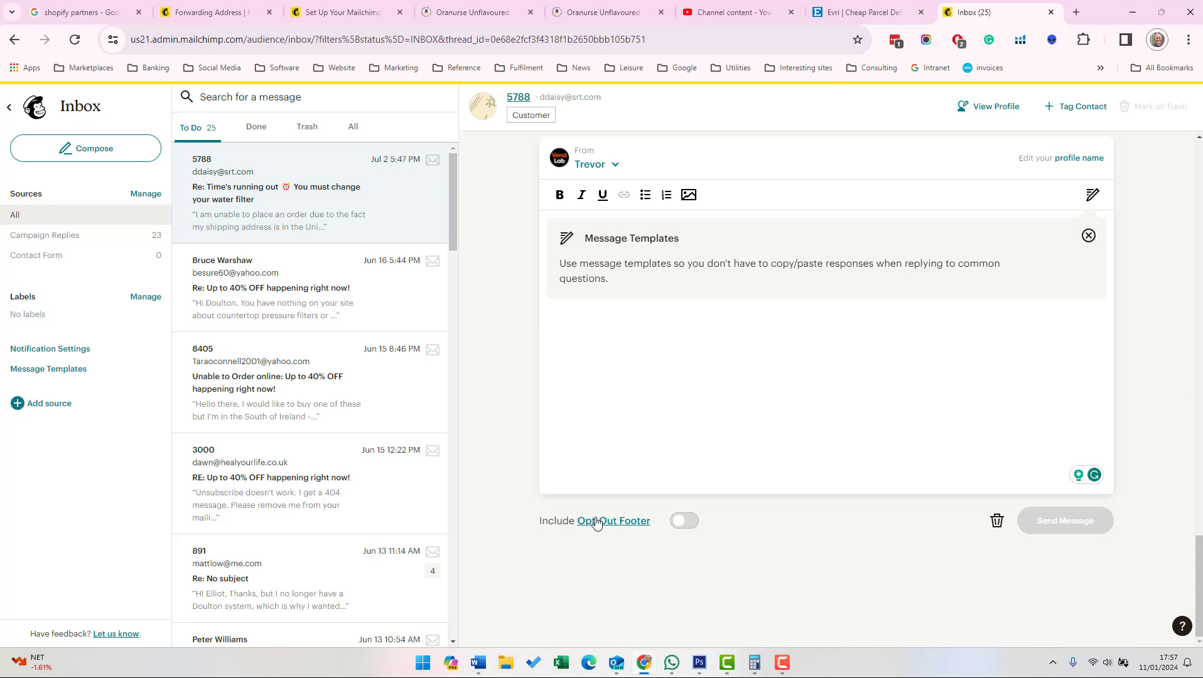
left_click(683, 520)
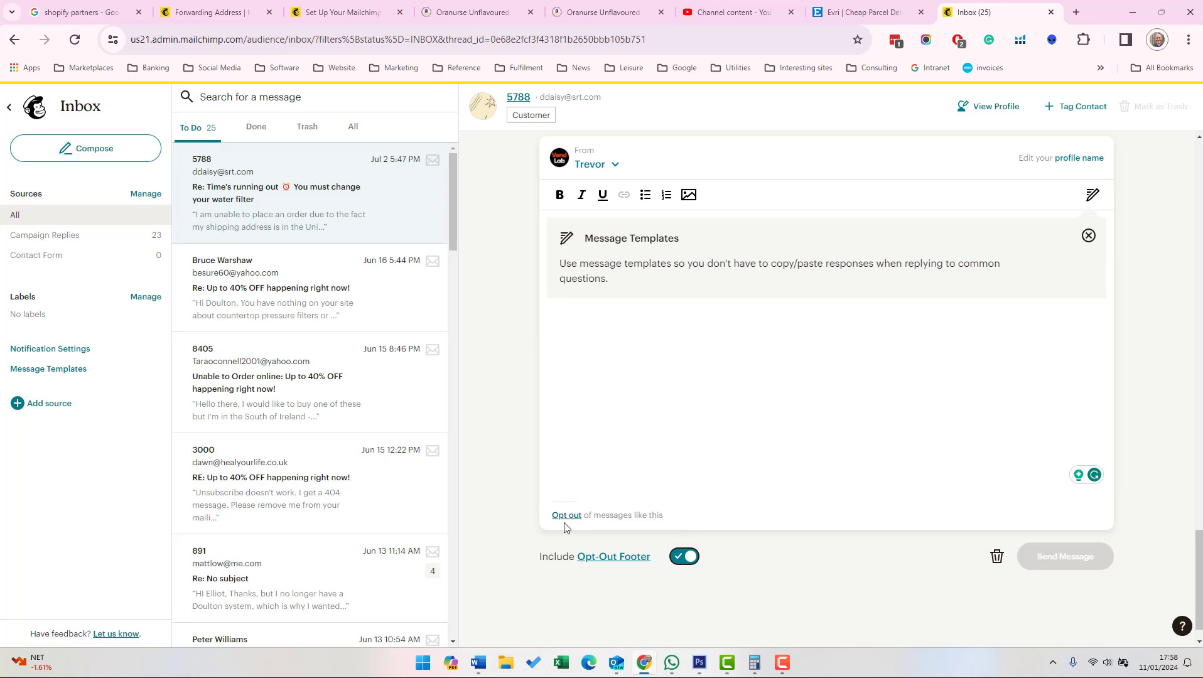
left_click(683, 556)
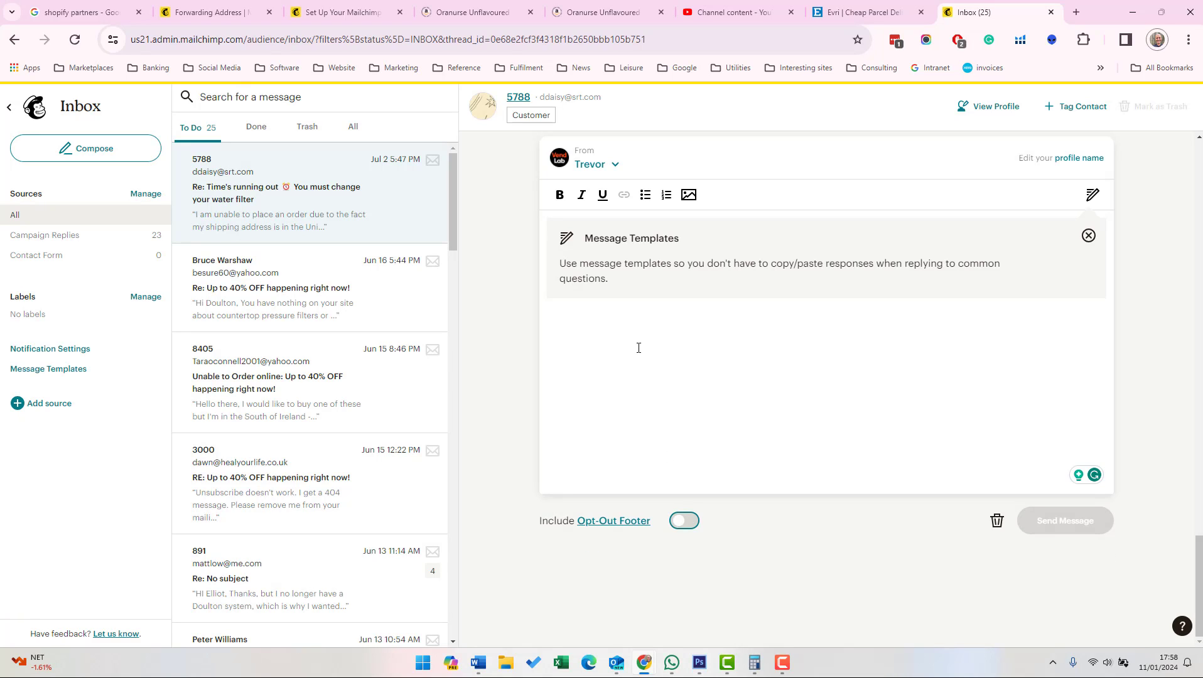
mouse_move(634, 252)
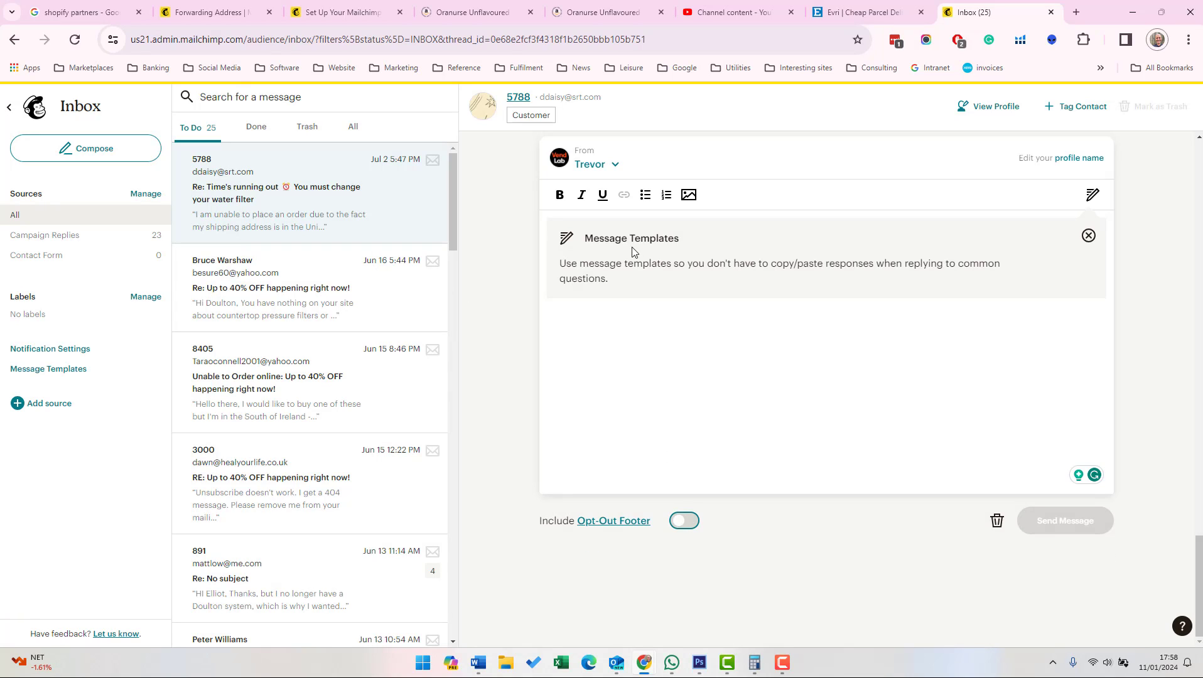
mouse_move(48, 368)
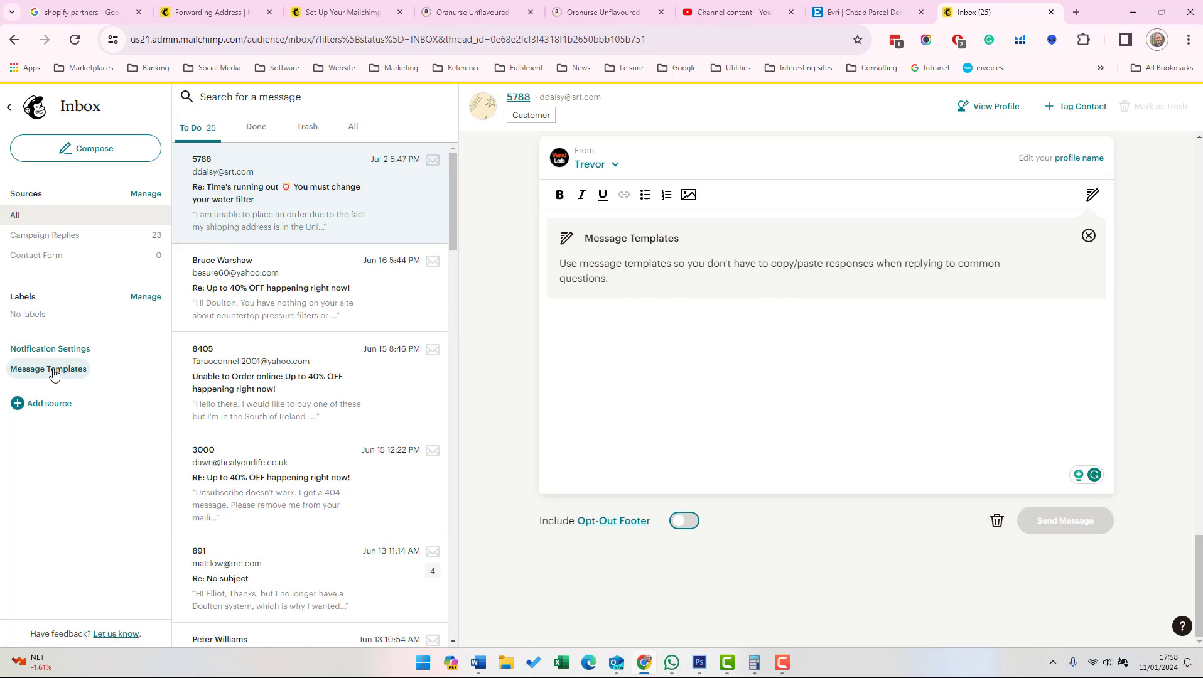
Save a new template 'Test Template' with subject 'Test Subject' and body 'Thanks for your message', then return to the inbox
left_click(47, 369)
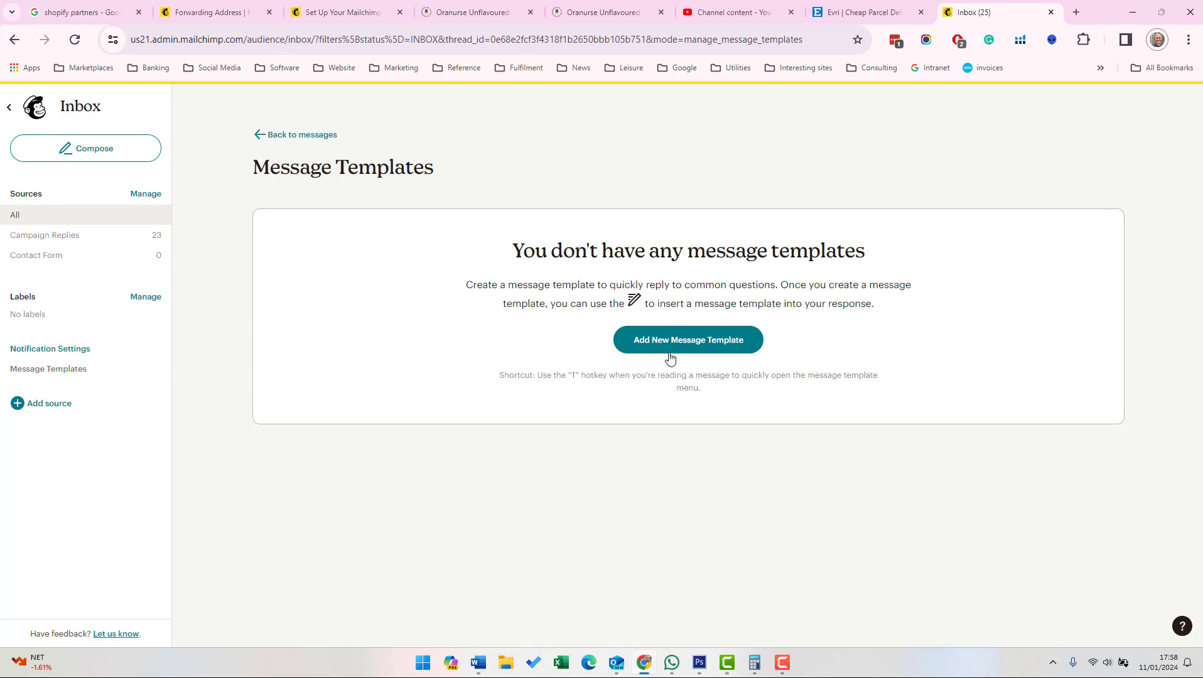
left_click(687, 339)
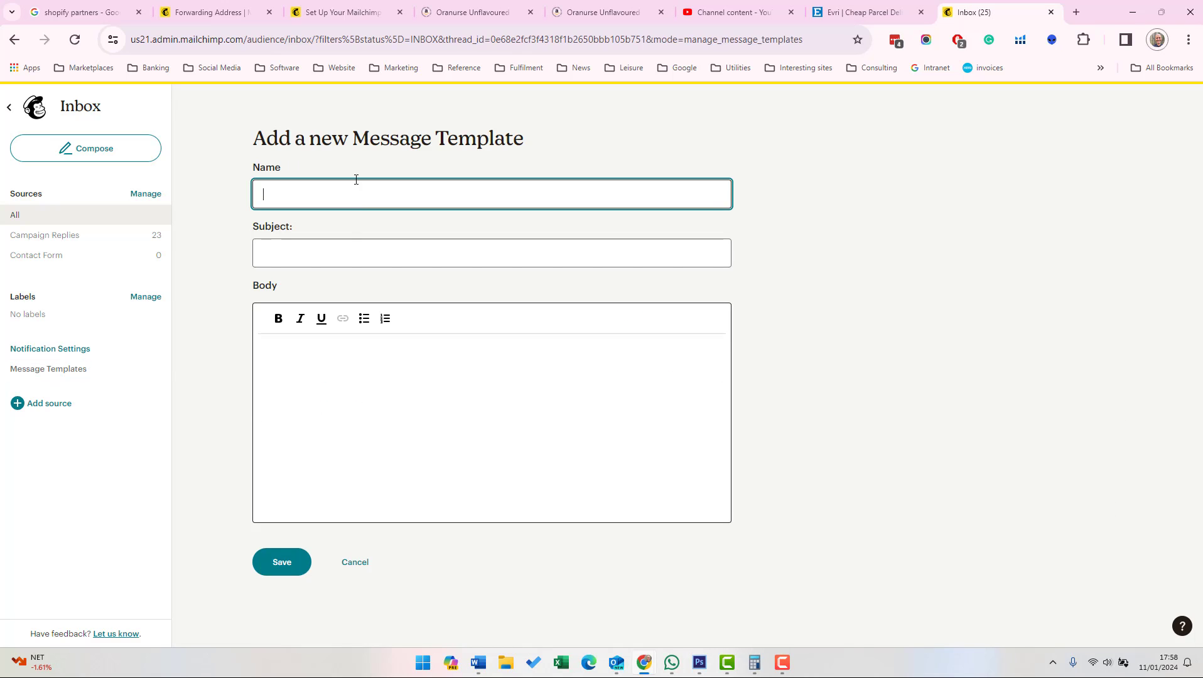
type("Test Template")
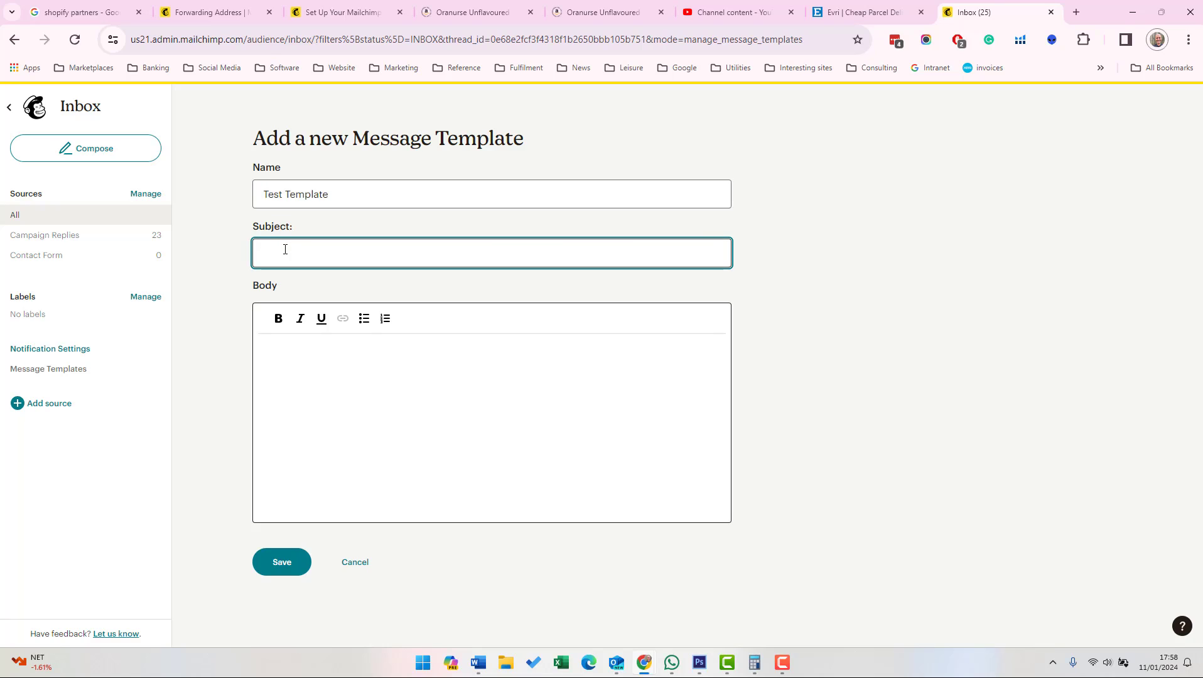
type("Test Subject")
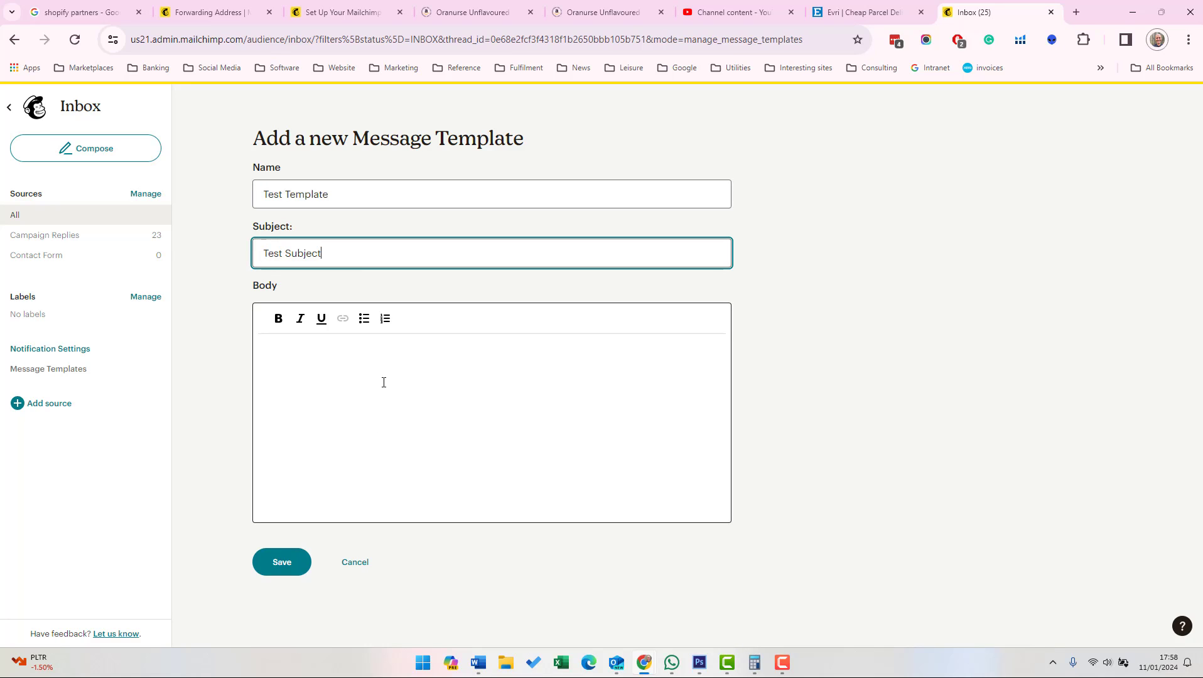
type("Thanks for your message")
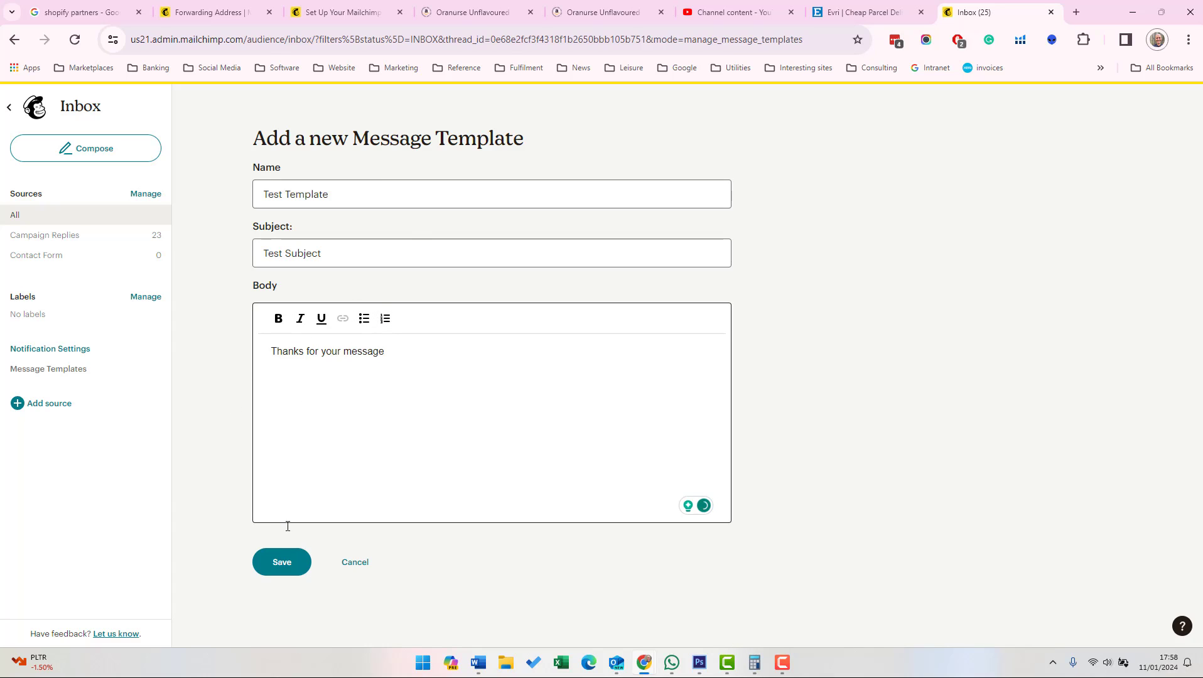
left_click(281, 561)
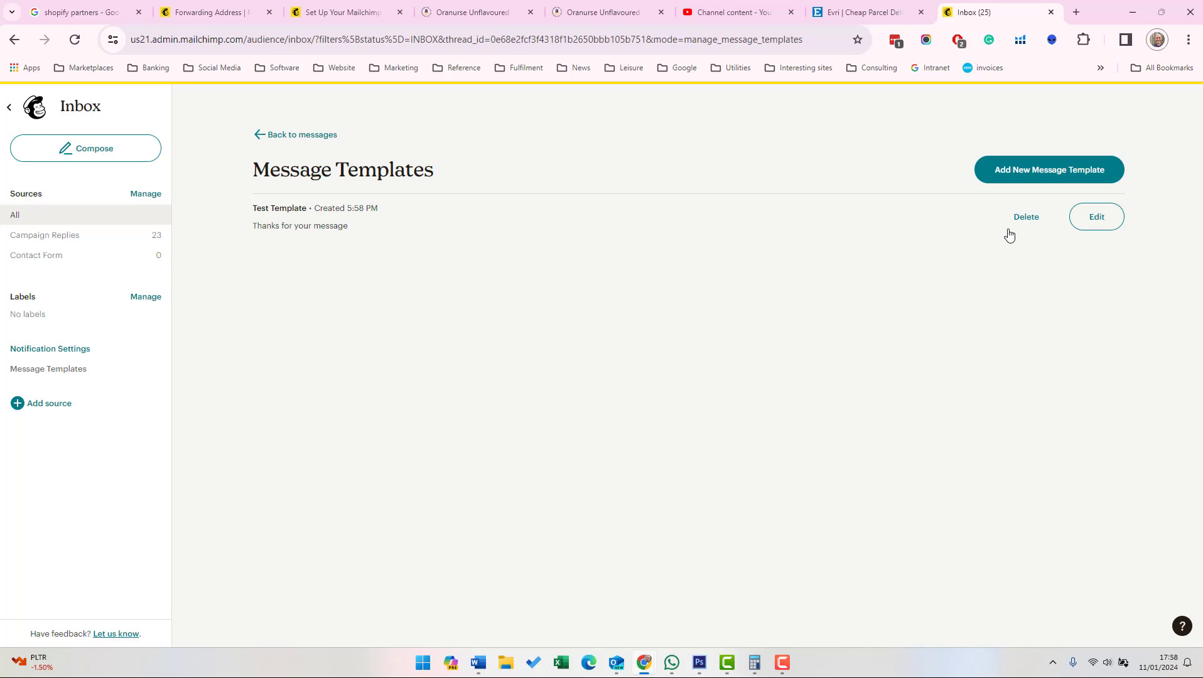
left_click(302, 134)
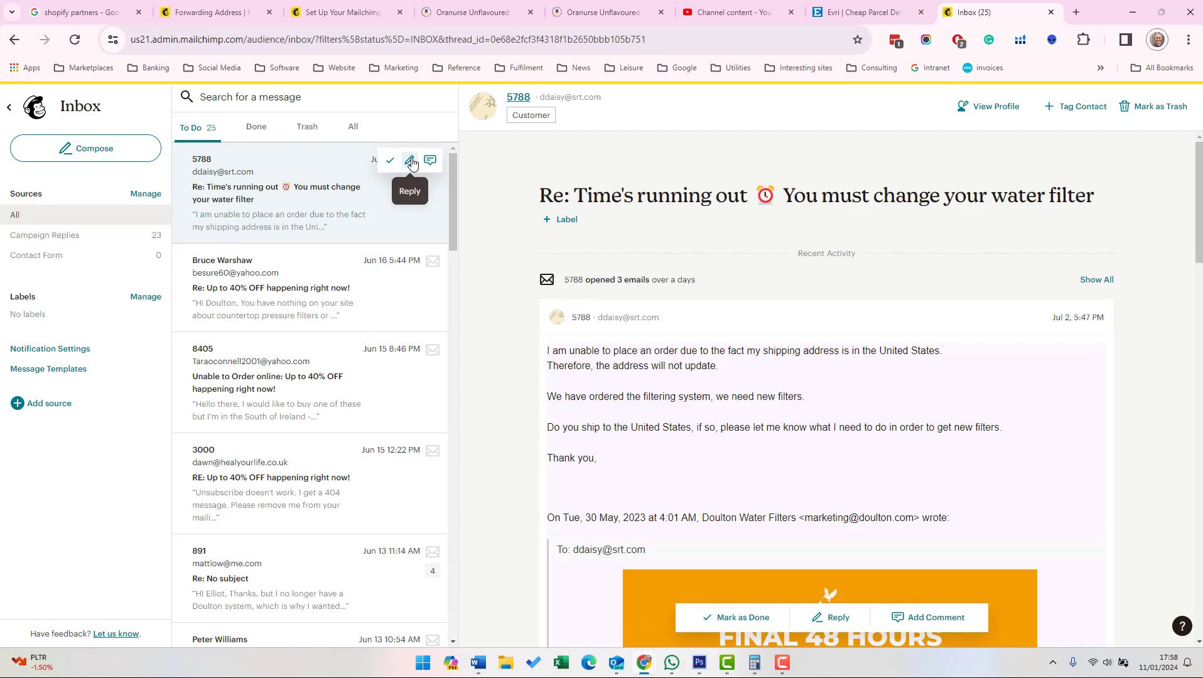
Insert the Test Template text into a reply to the 5788 message
left_click(836, 617)
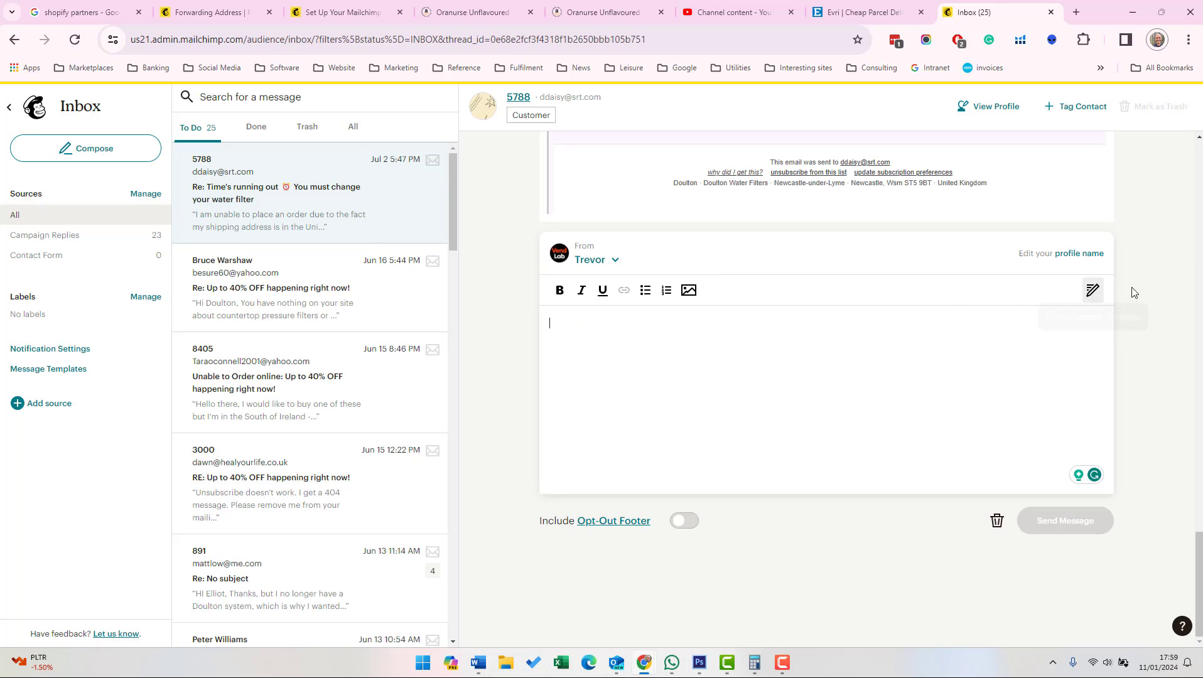
mouse_move(1093, 291)
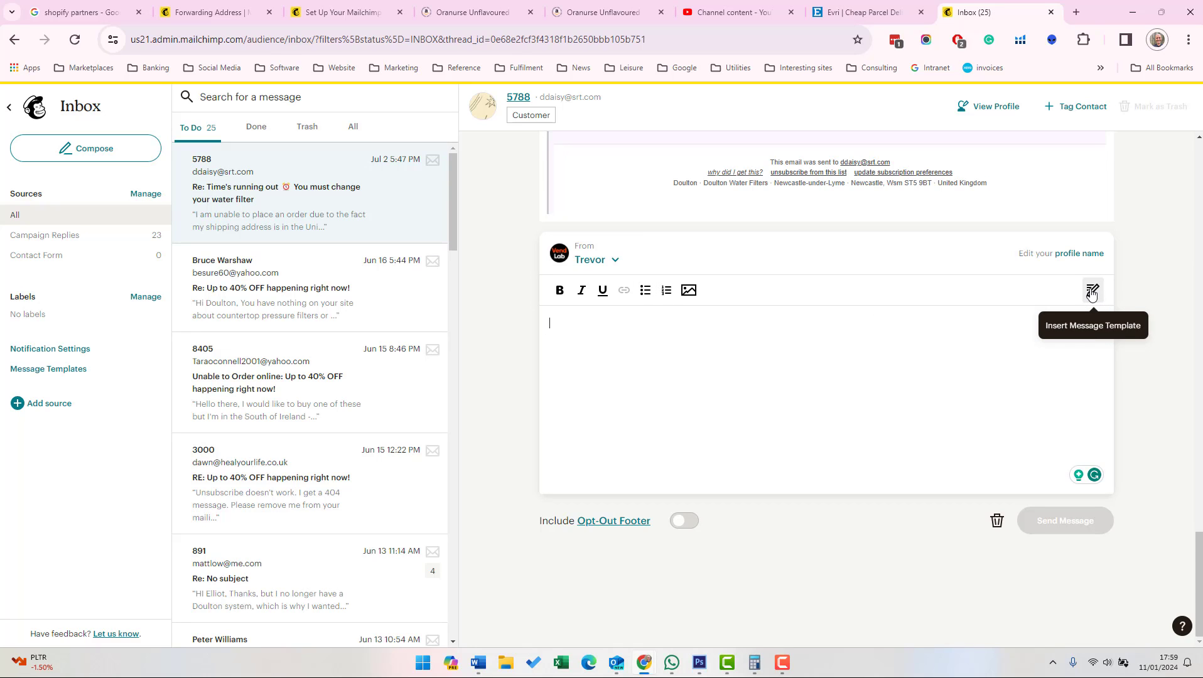
left_click(1092, 290)
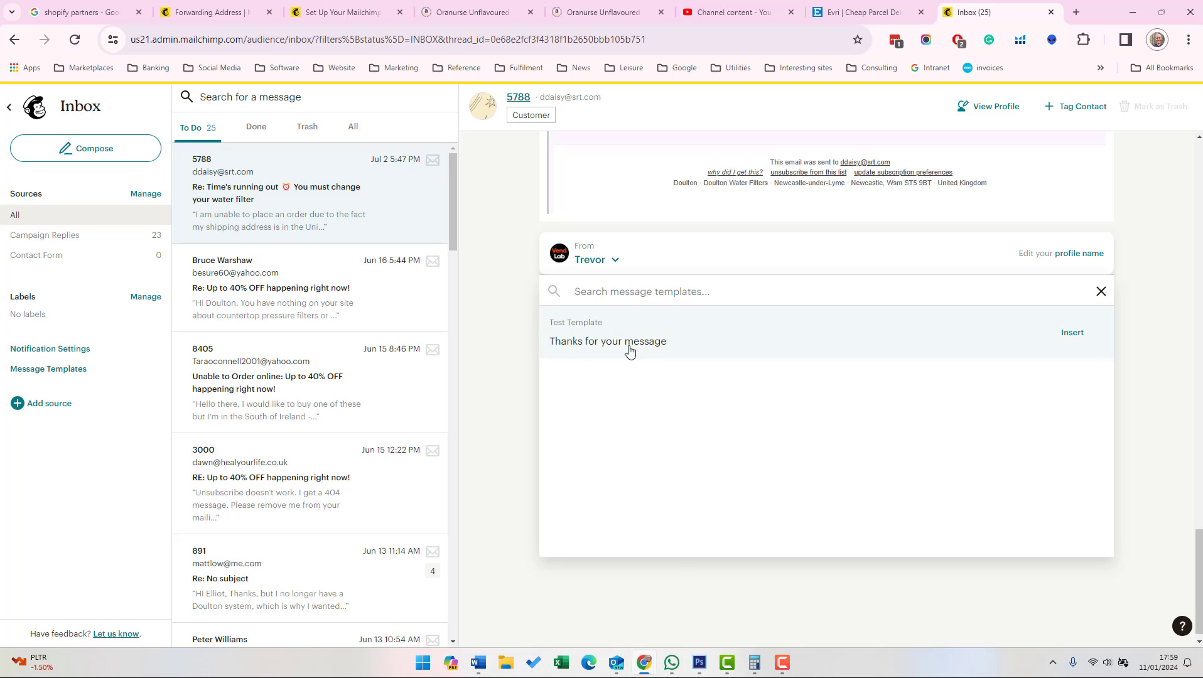
left_click(1072, 332)
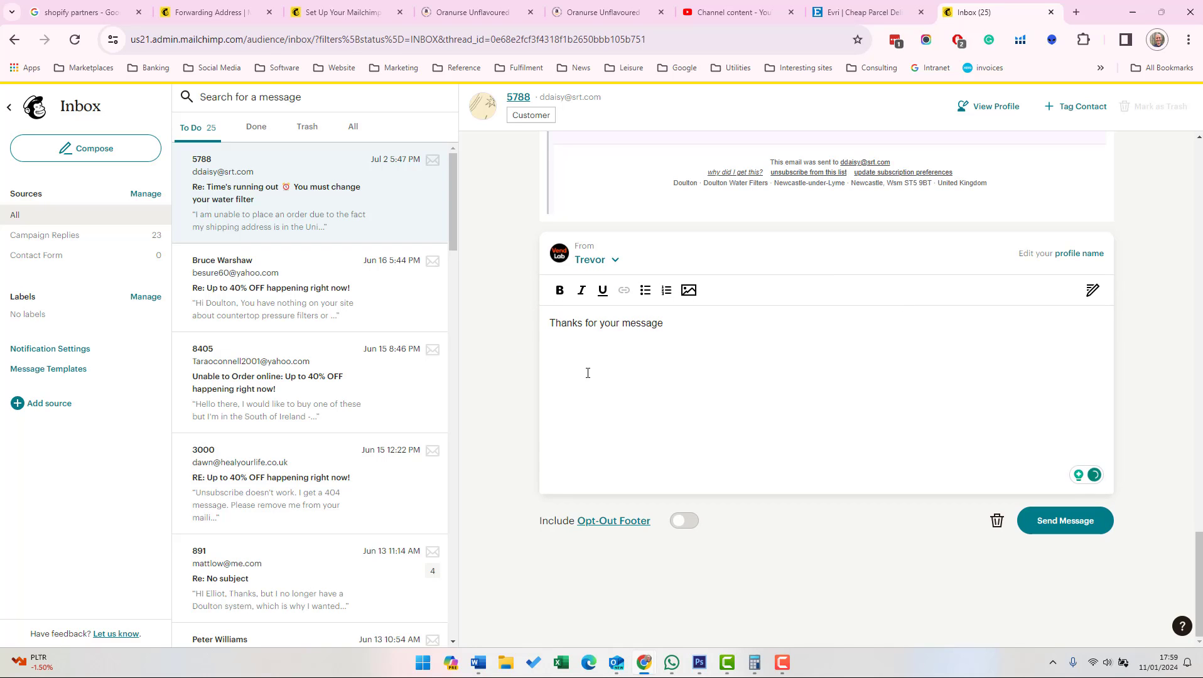
Leave Notification Settings unchanged and bring up the Labels management page
left_click(49, 349)
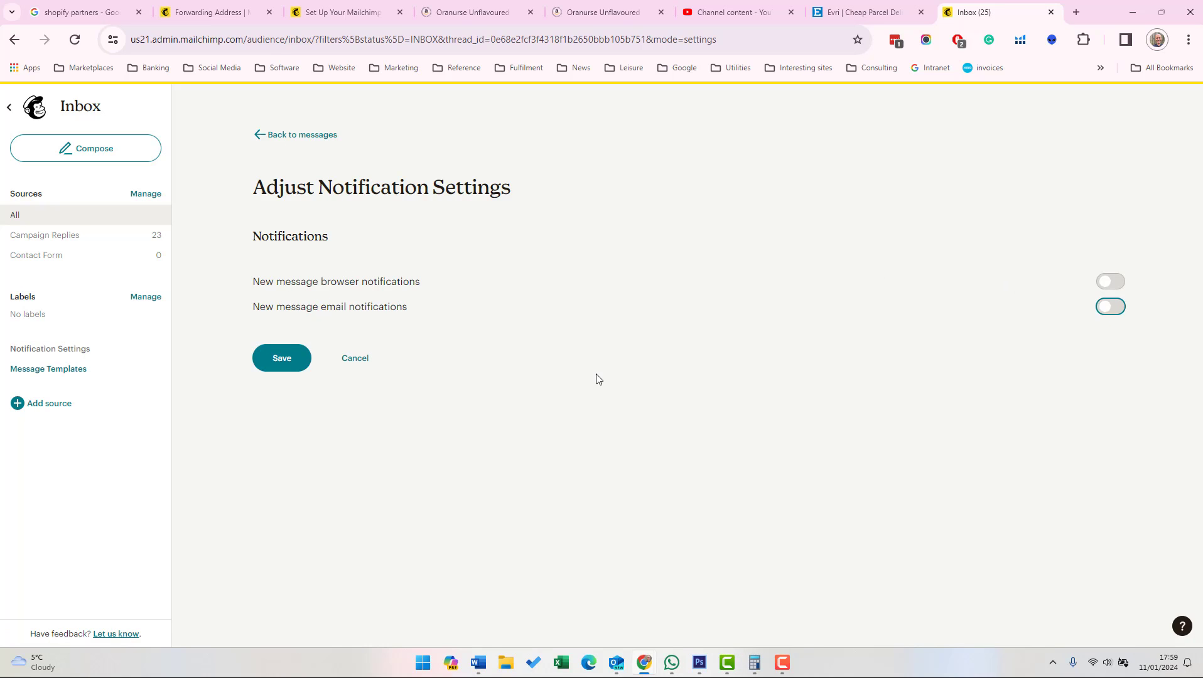
left_click(301, 135)
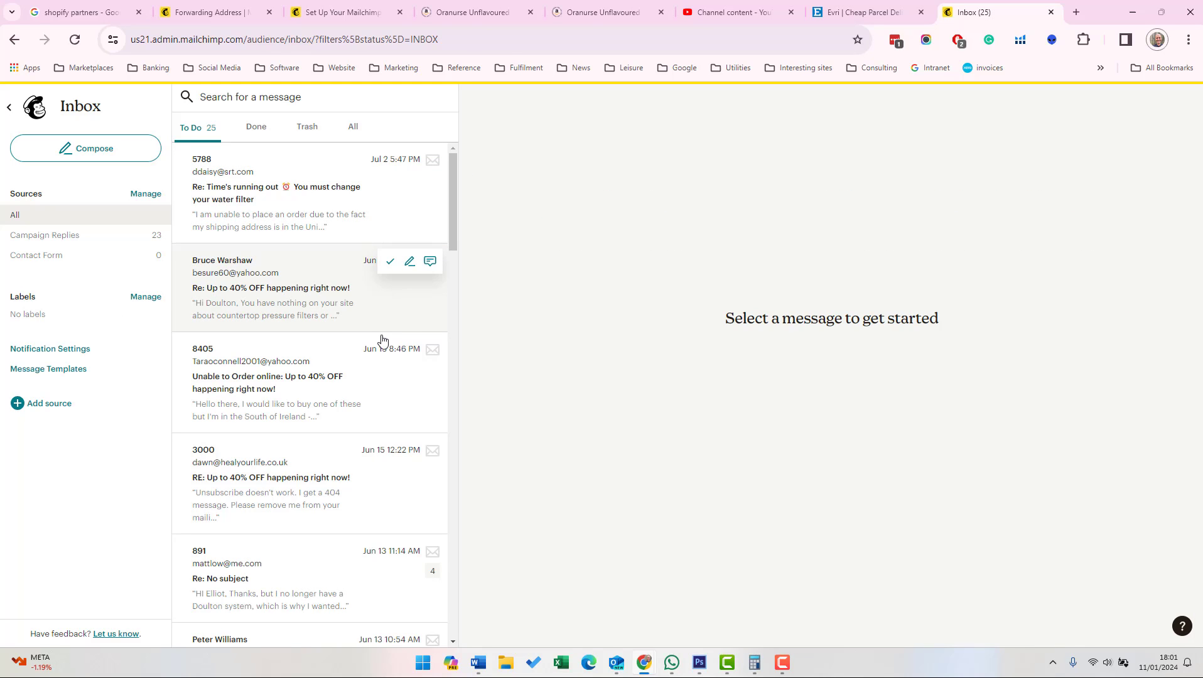
left_click(146, 297)
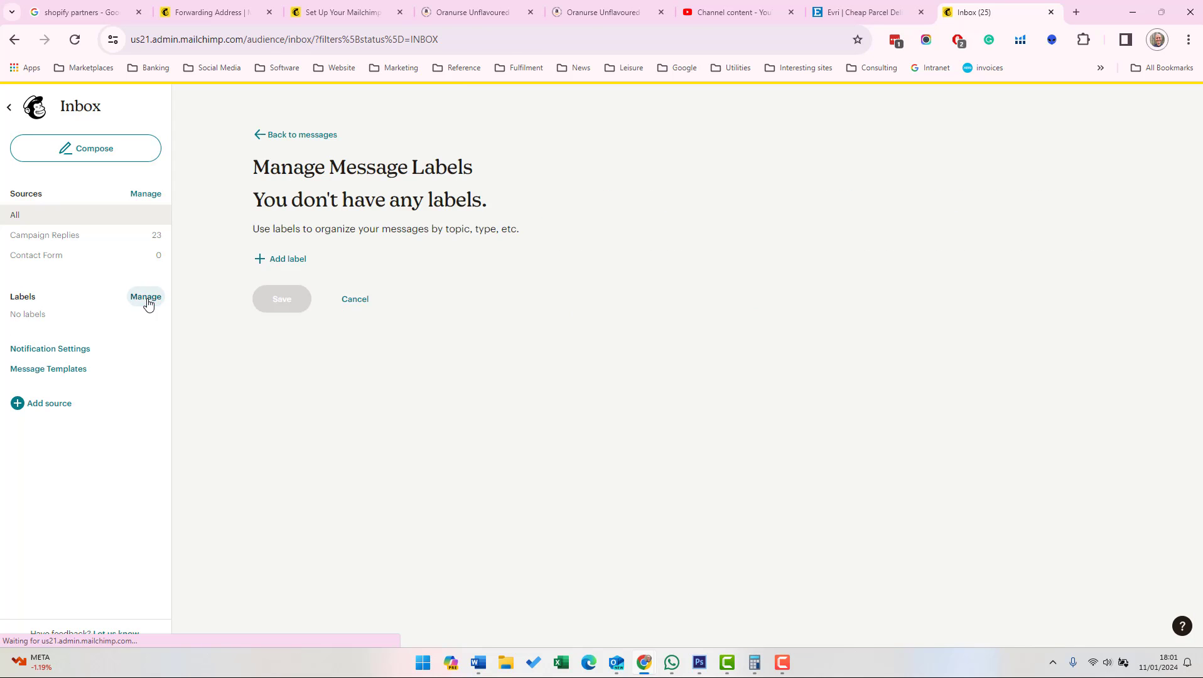
Add and save two message labels, Priority and Archive
left_click(287, 259)
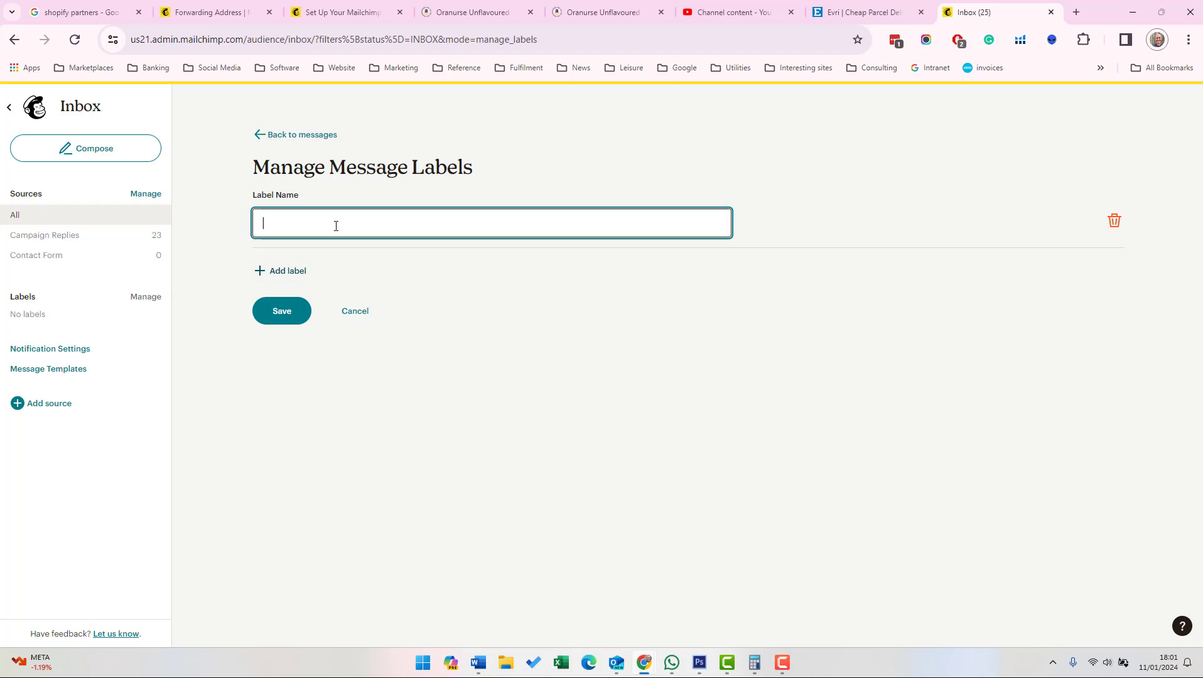
type("Pri")
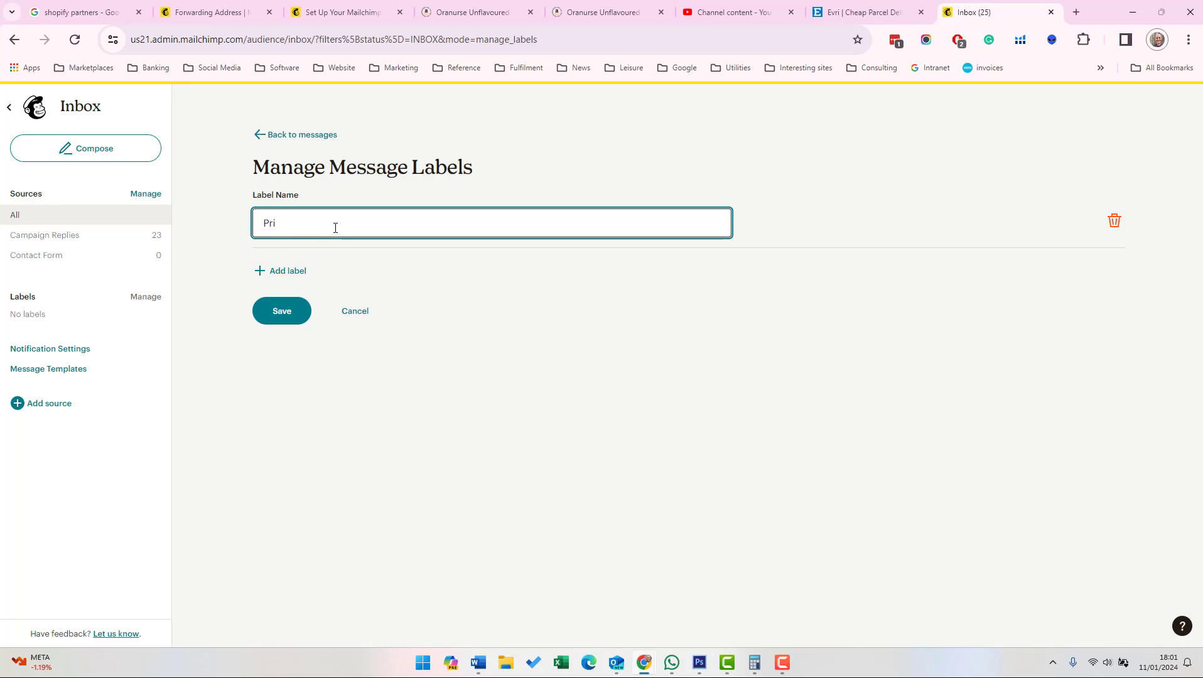
type("ority")
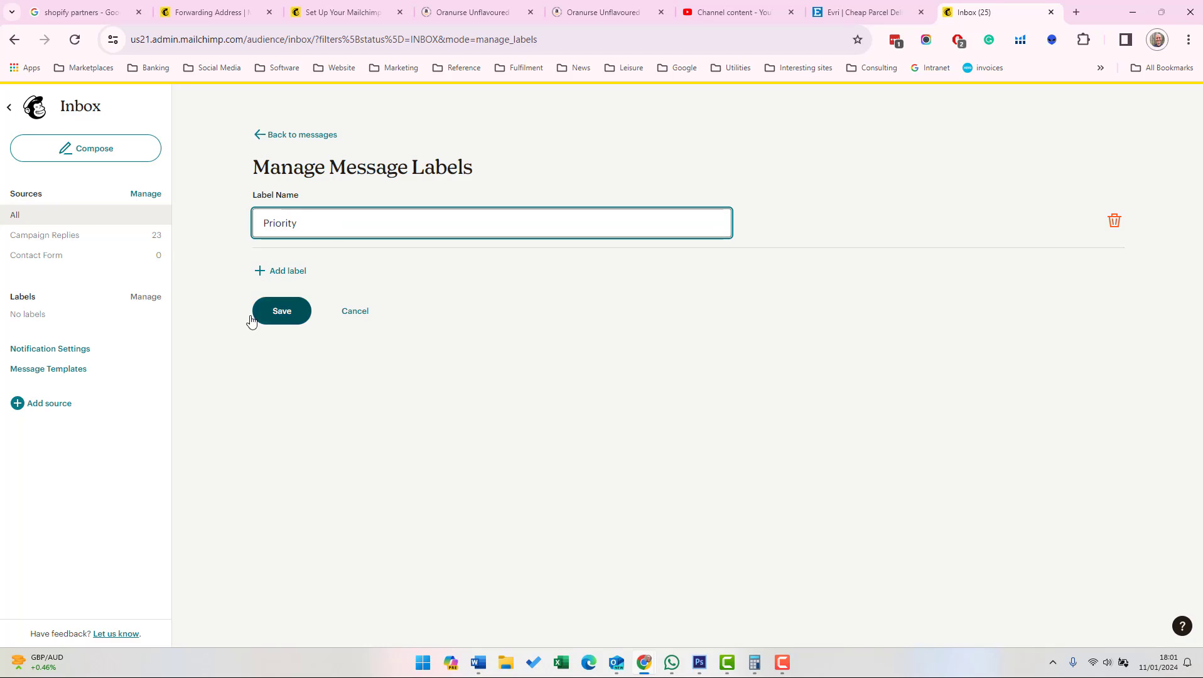
left_click(280, 270)
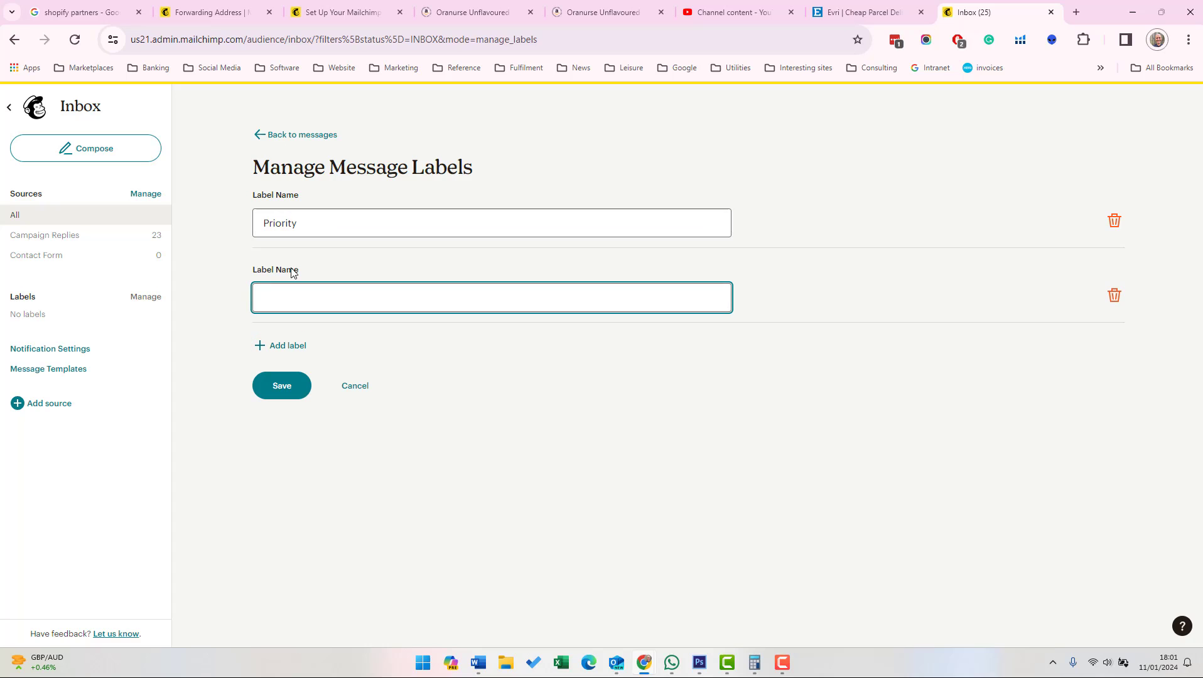
type("Arh")
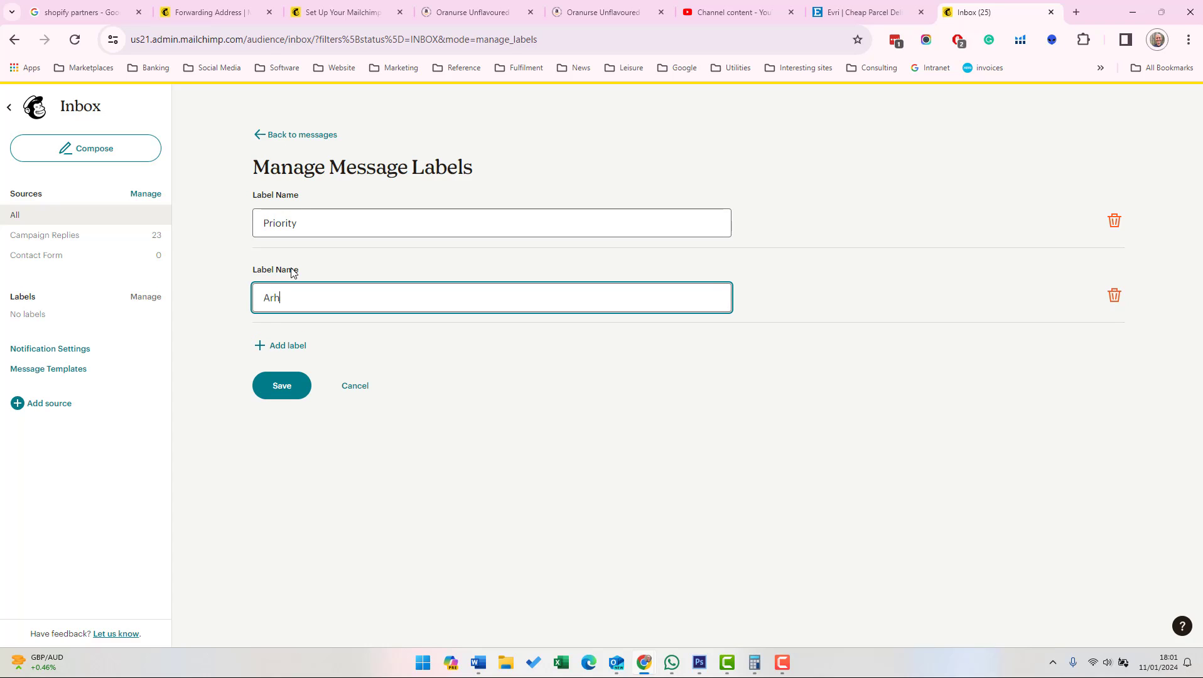
type("Archive")
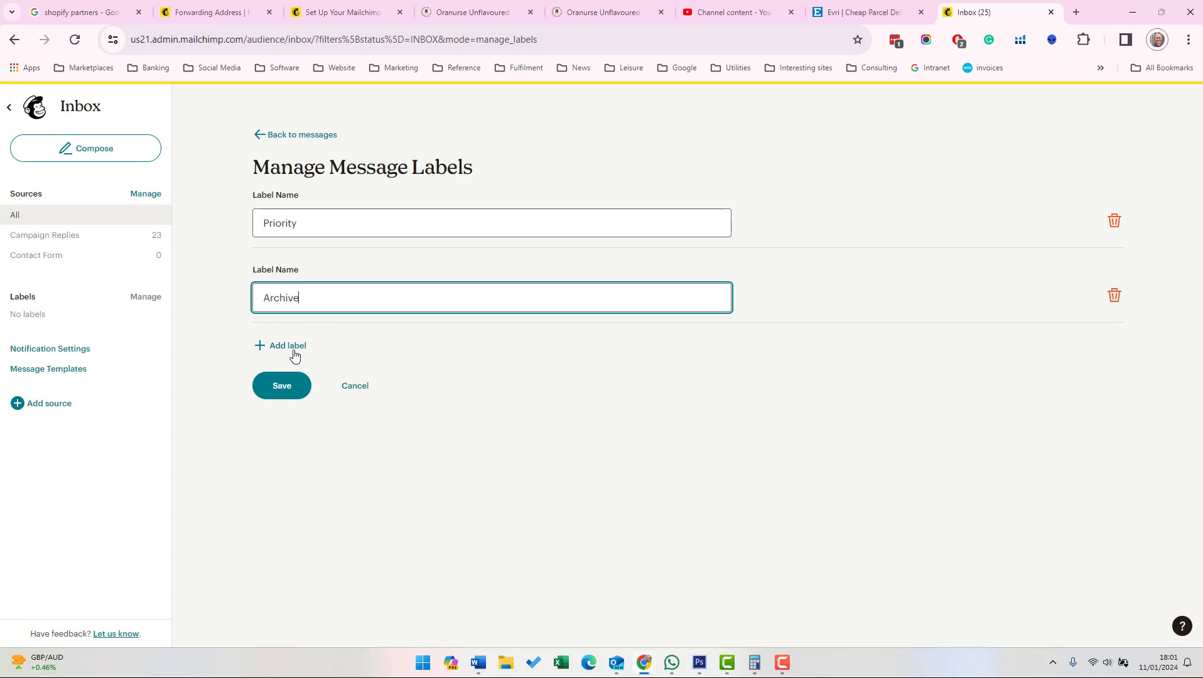
left_click(281, 385)
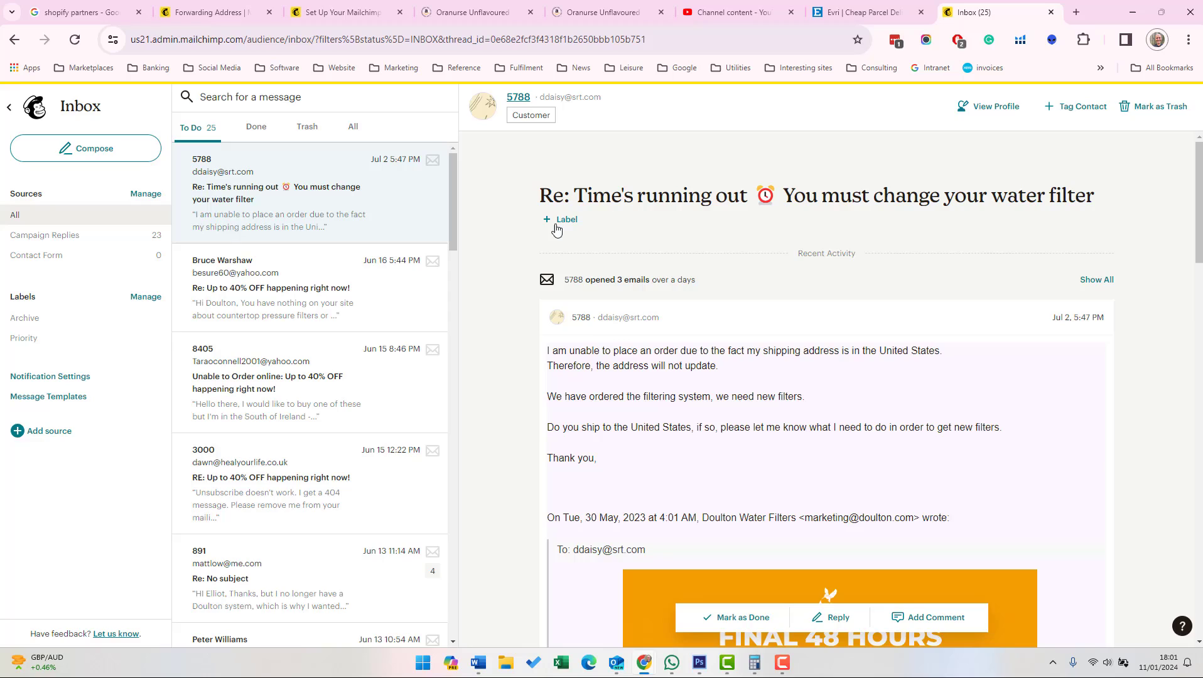
Apply the Archive label to the 5788 message and filter the inbox by Archive
left_click(561, 219)
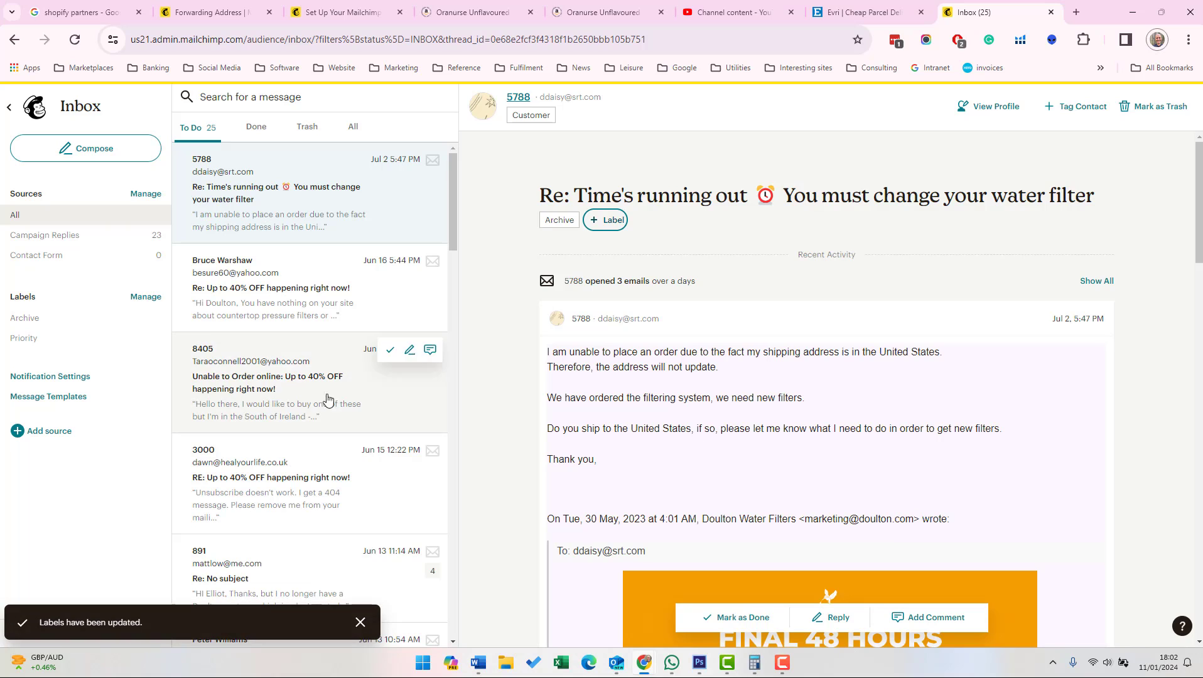
left_click(24, 318)
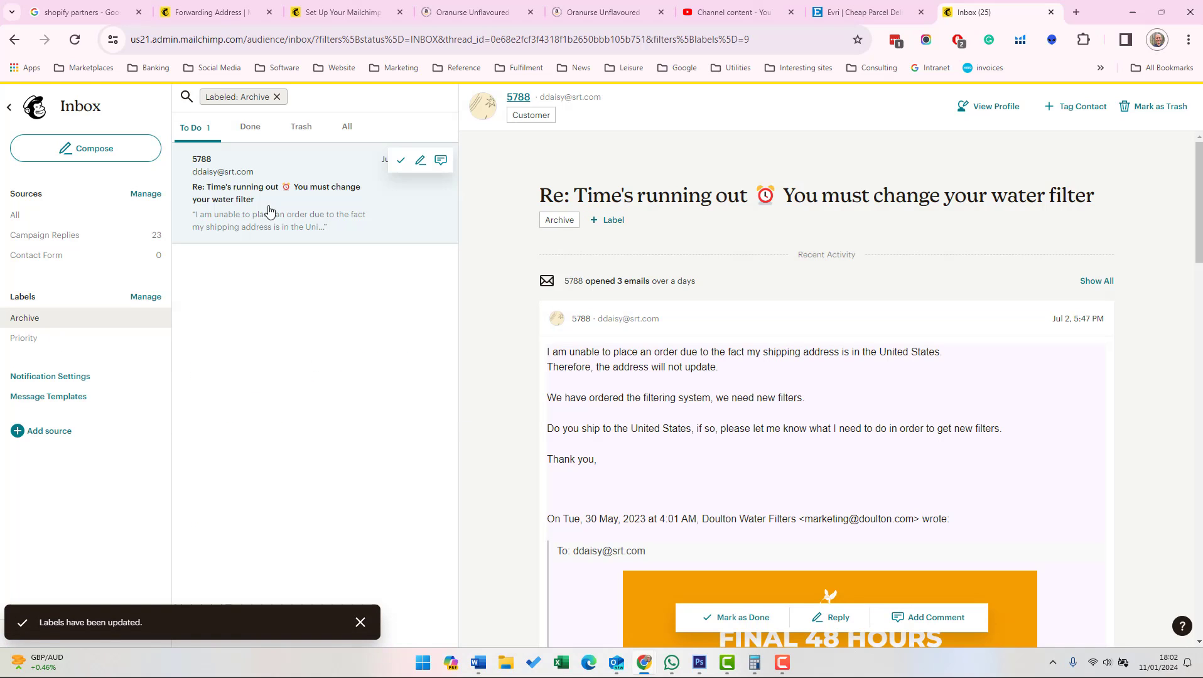
mouse_move(300, 373)
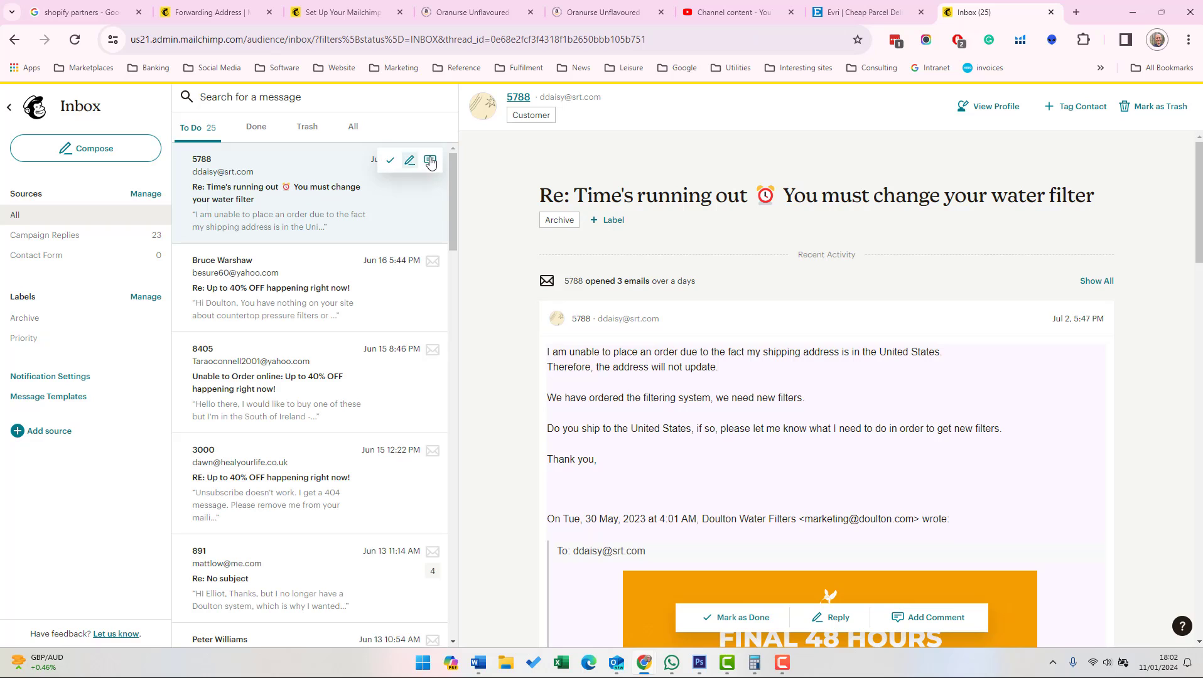
Open an empty internal comment box on the 5788 message, ready for typing
left_click(929, 617)
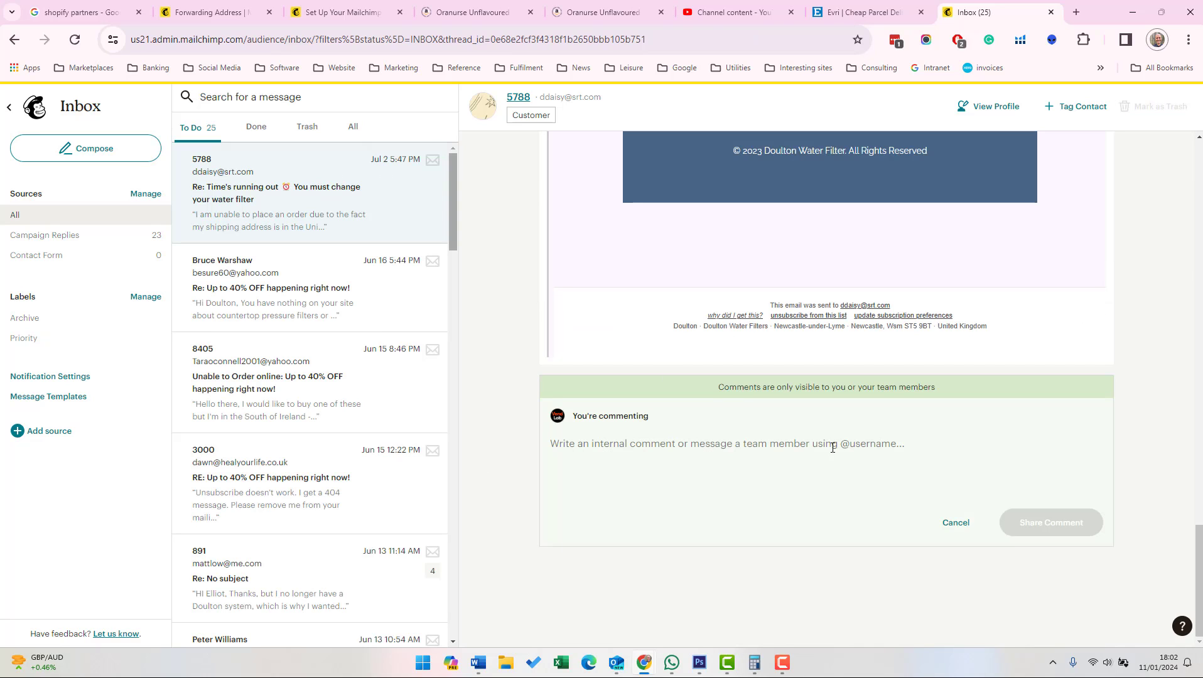
left_click(722, 444)
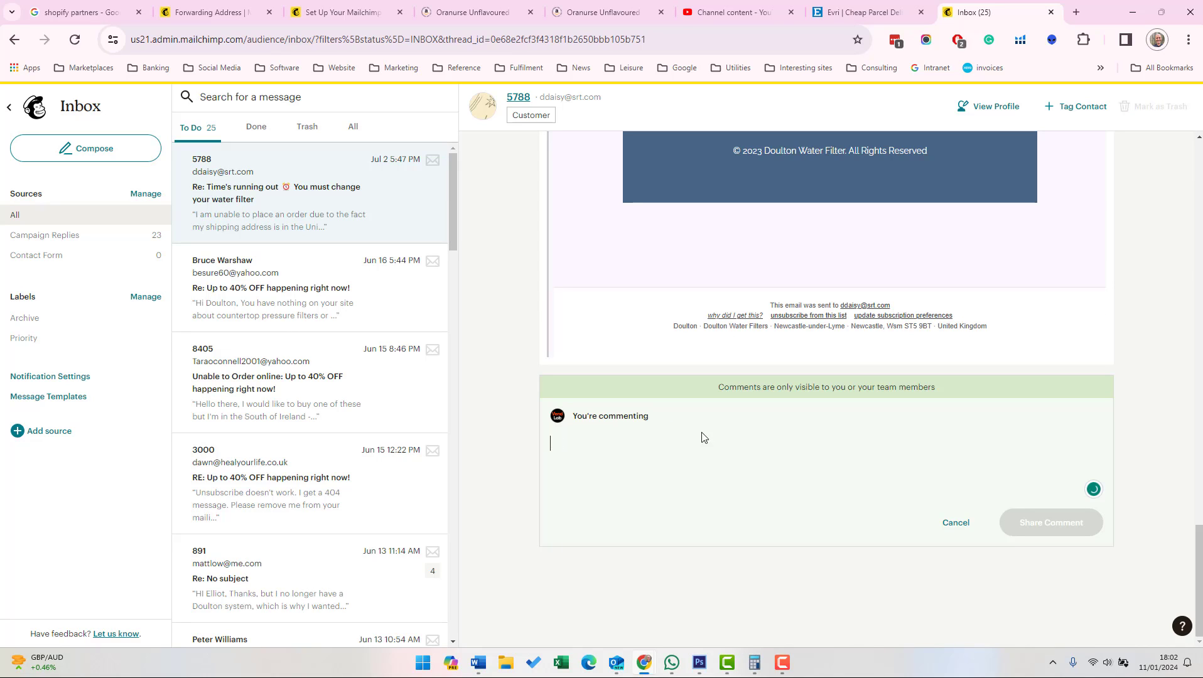
mouse_move(390, 161)
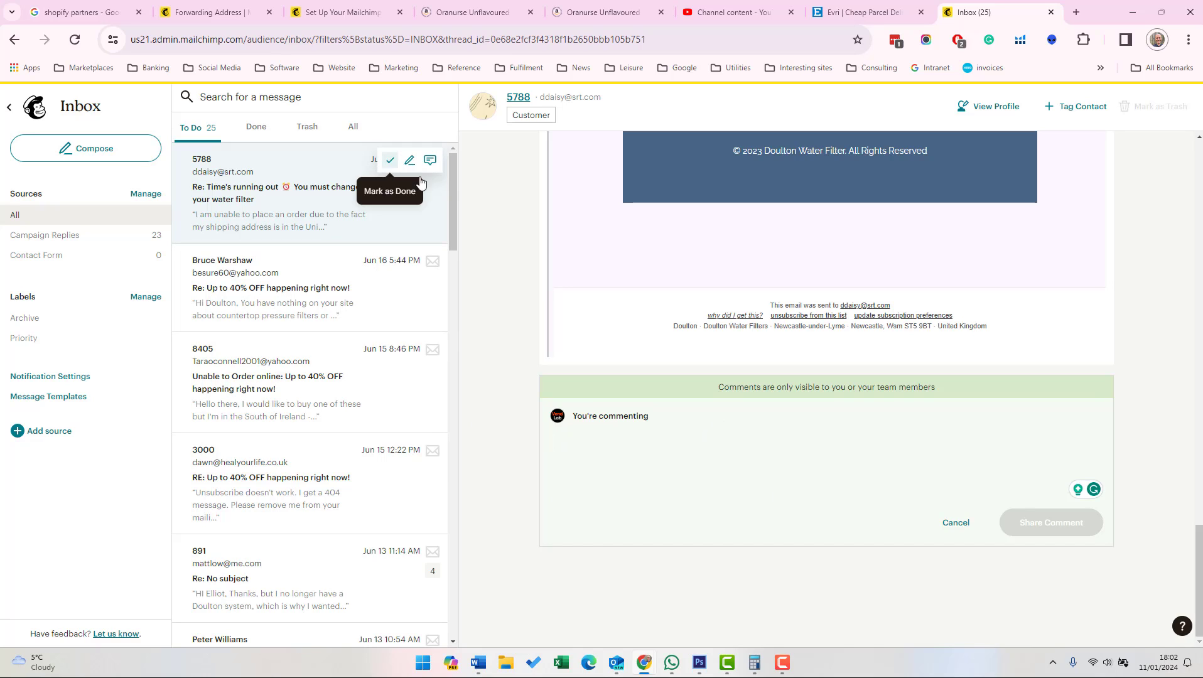
mouse_move(483, 235)
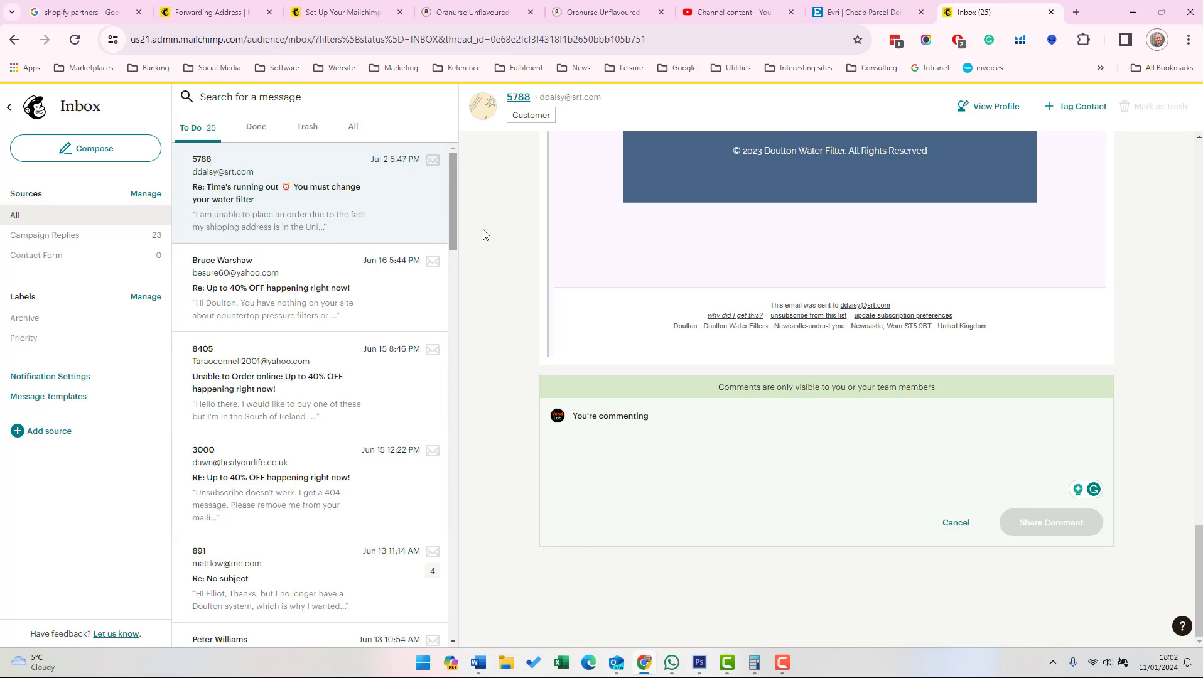